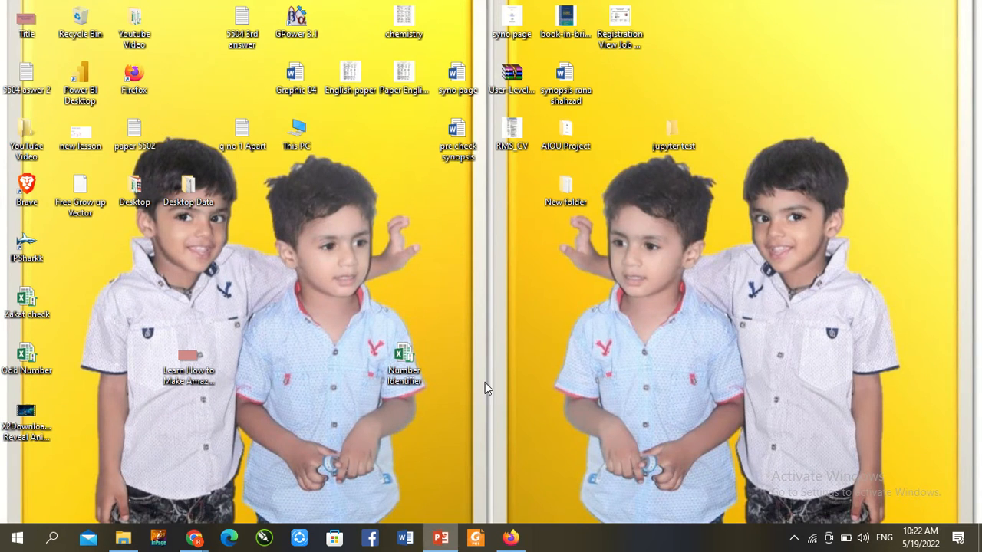
# - Switch to the blank PowerPoint presentation with the navy and orange colour swatches
pyautogui.click(440, 537)
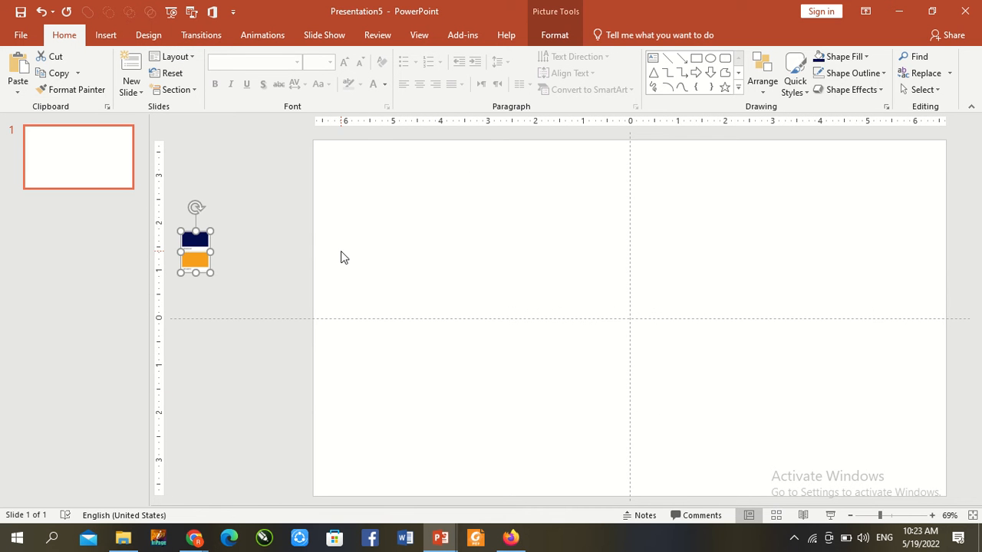
# - Fill the slide background with navy sampled by eyedropper from the swatch
pyautogui.click(387, 376)
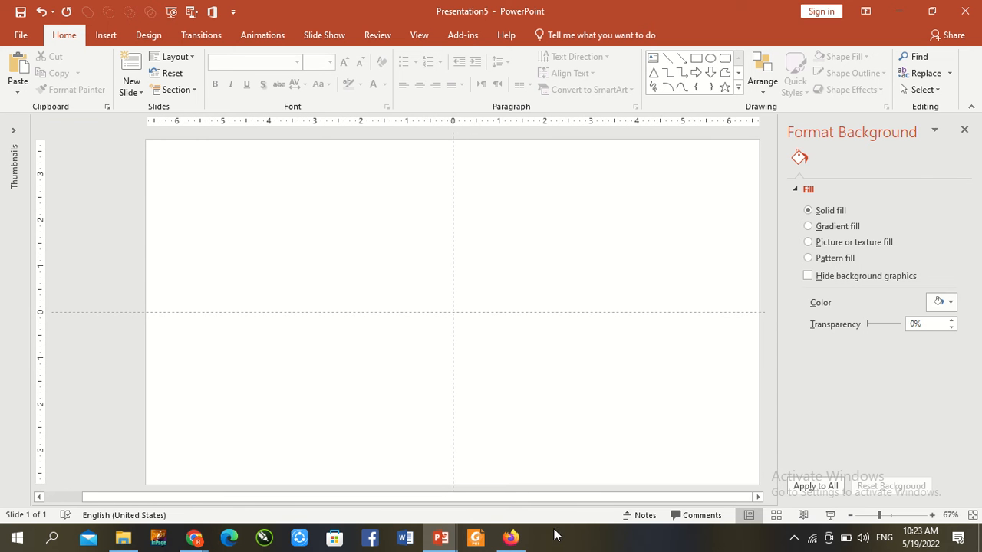
pyautogui.click(870, 516)
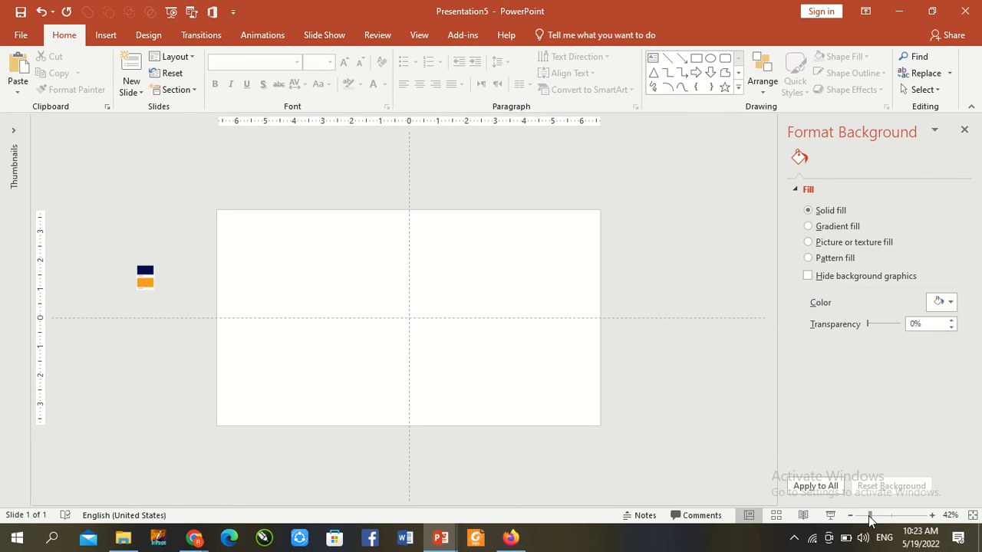
pyautogui.click(951, 301)
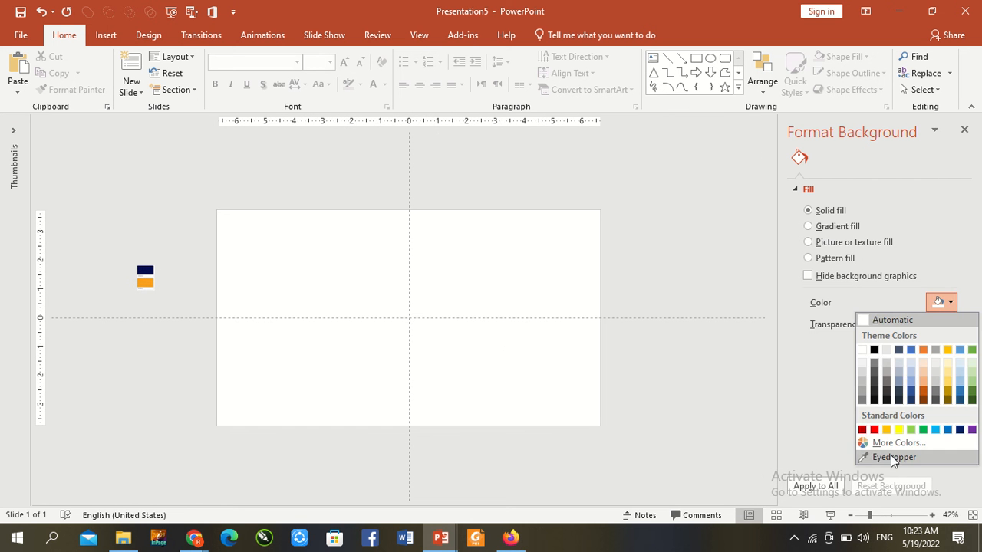
pyautogui.click(893, 457)
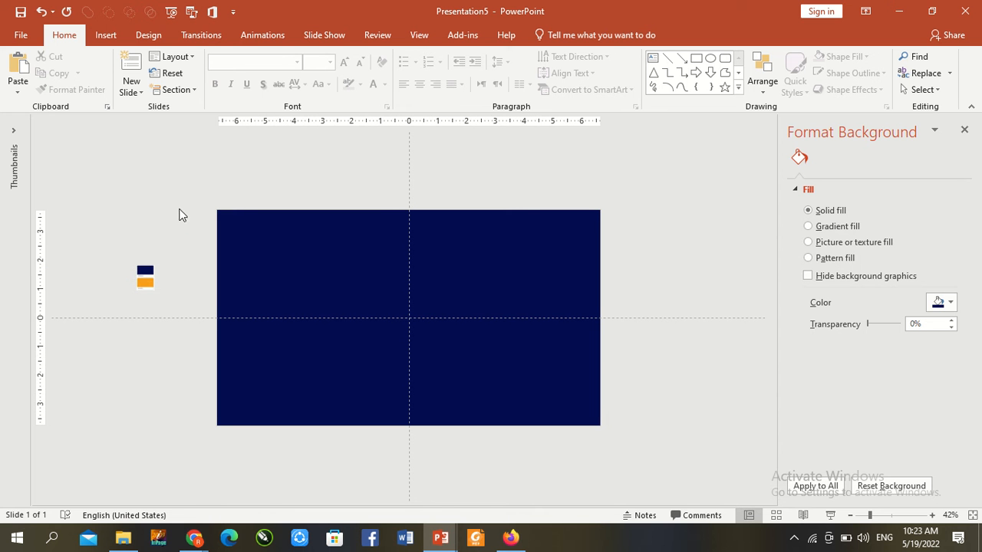
pyautogui.moveTo(146, 34)
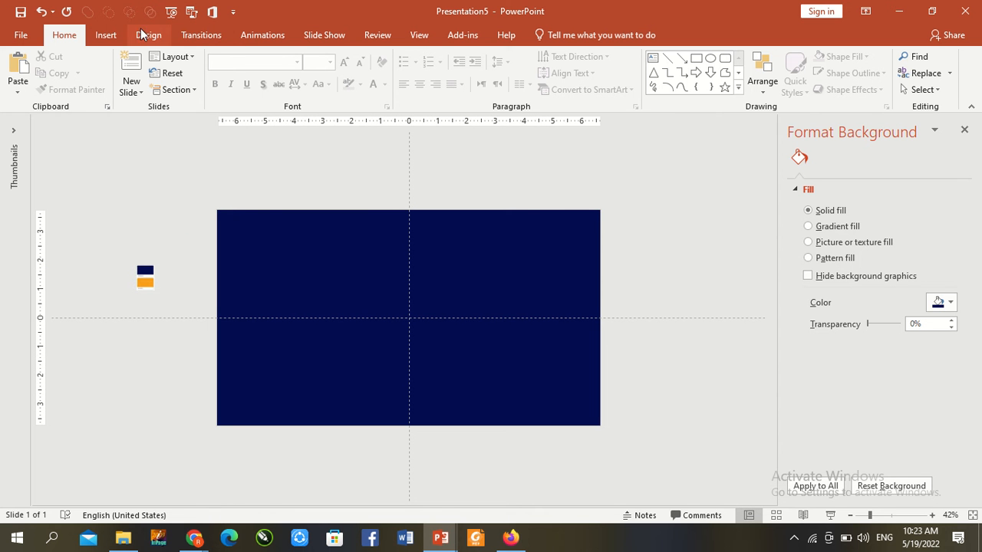
# - Add a two-line 'MS OFFICE INSTRUCTOR' text box set in Impact, size 70
pyautogui.click(106, 34)
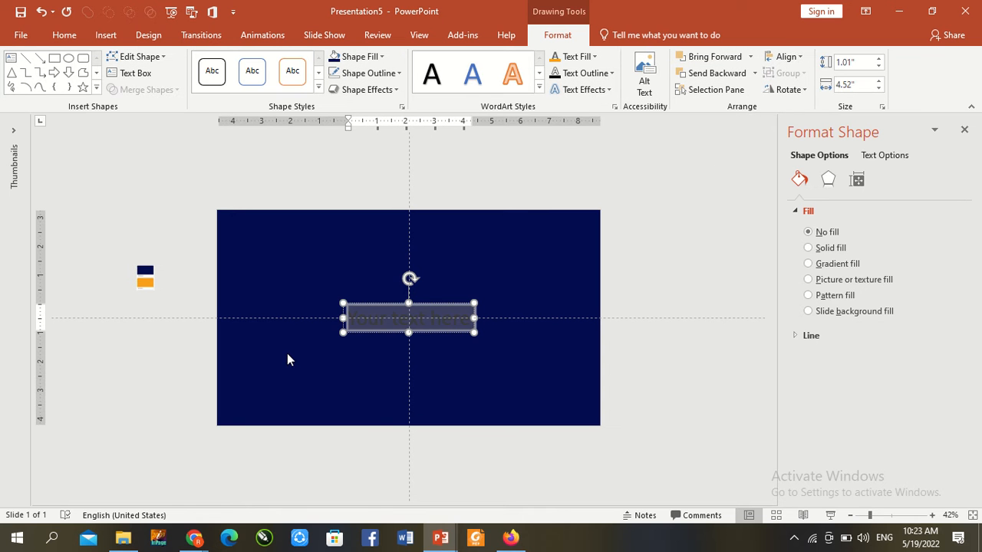
pyautogui.moveTo(473, 318); pyautogui.dragTo(435, 318)
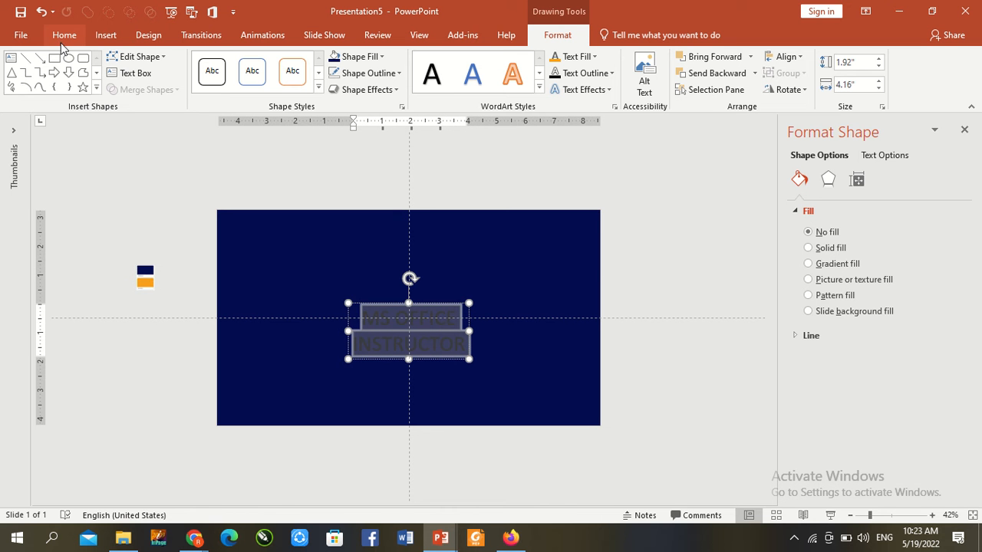
pyautogui.click(64, 35)
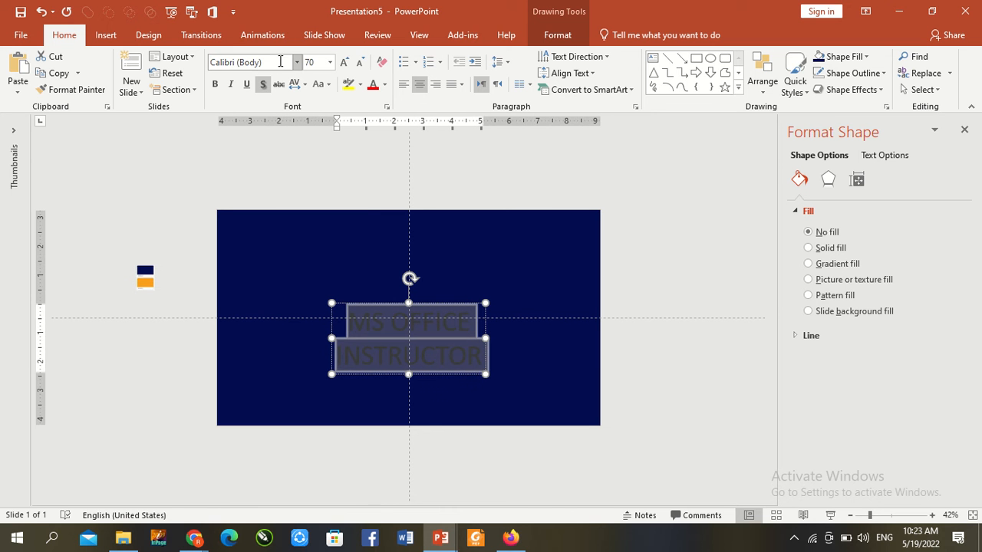
pyautogui.write('Impact')
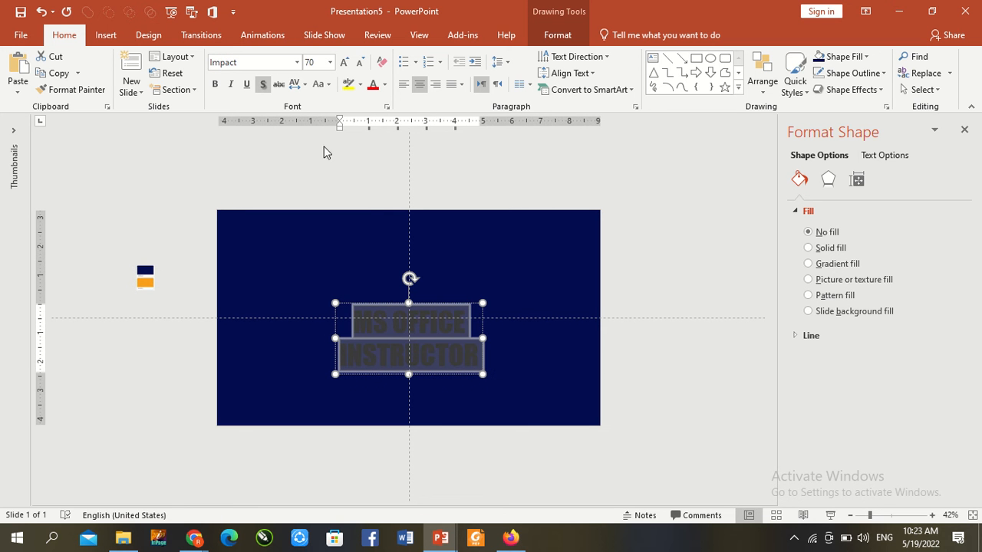
# - Align the text box to the centre and middle of the slide
pyautogui.click(557, 34)
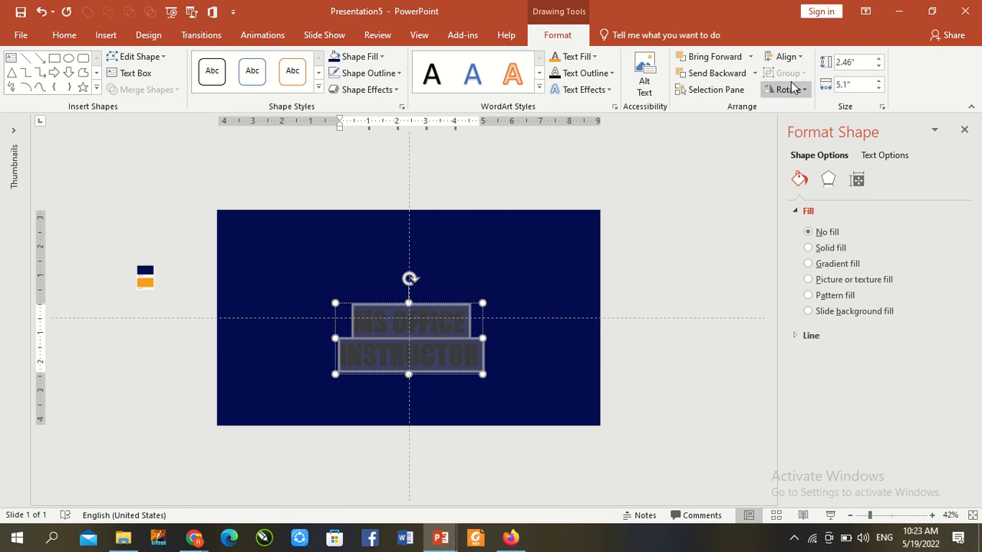
pyautogui.click(783, 56)
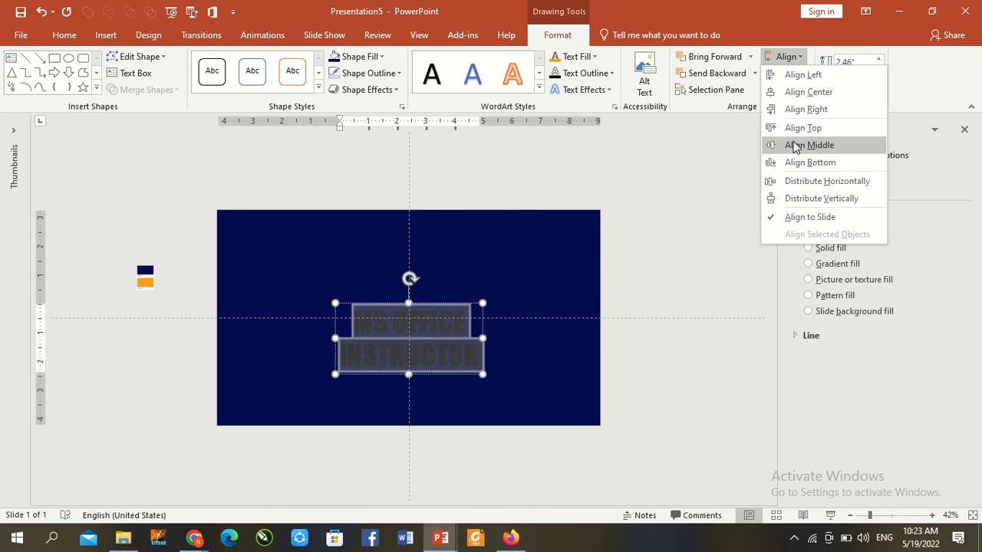
pyautogui.click(809, 145)
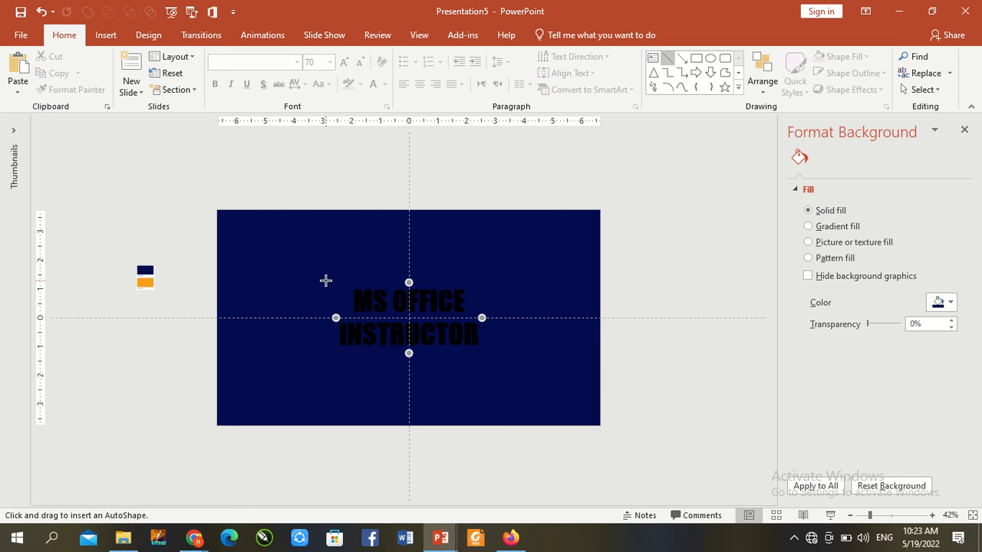
pyautogui.moveTo(464, 292)
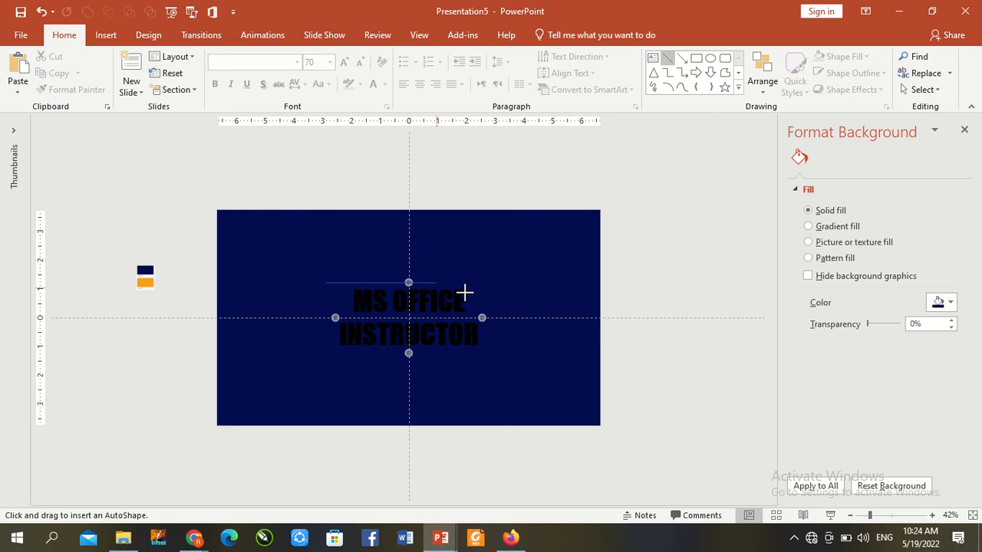
# - Draw a horizontal line above the text and make it thick and orange
pyautogui.moveTo(326, 282); pyautogui.dragTo(495, 283)
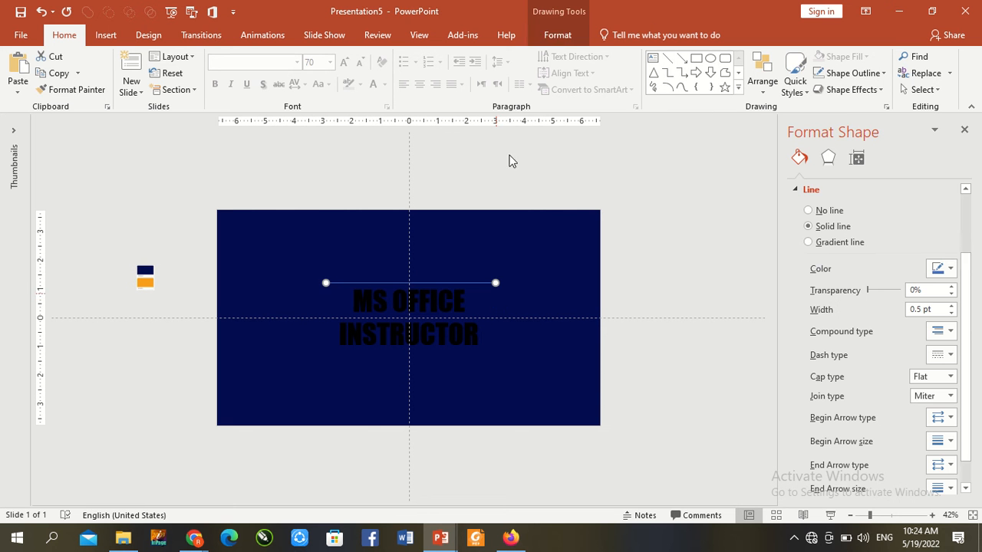
pyautogui.click(557, 35)
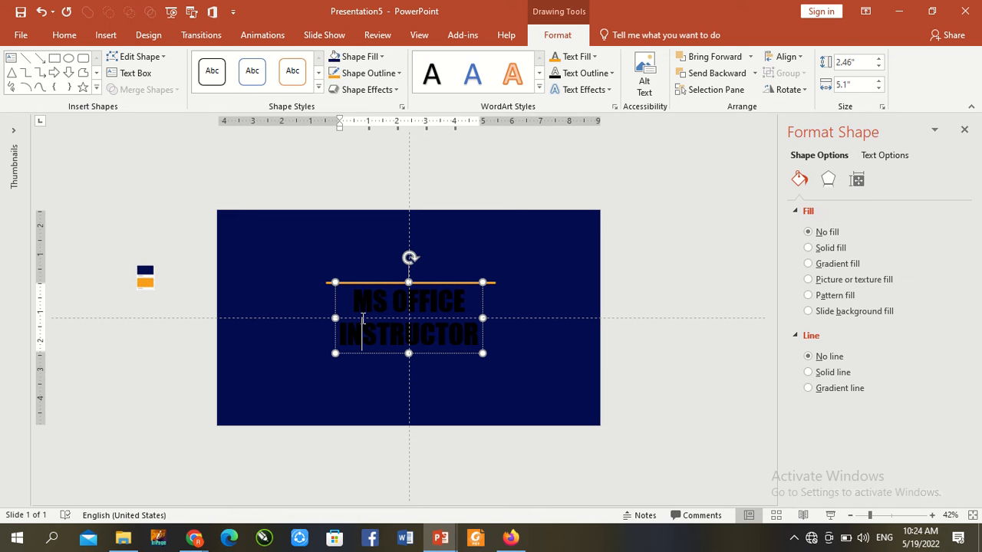
# - Colour the MS OFFICE INSTRUCTOR text orange and show the slide thumbnails pane
pyautogui.click(360, 72)
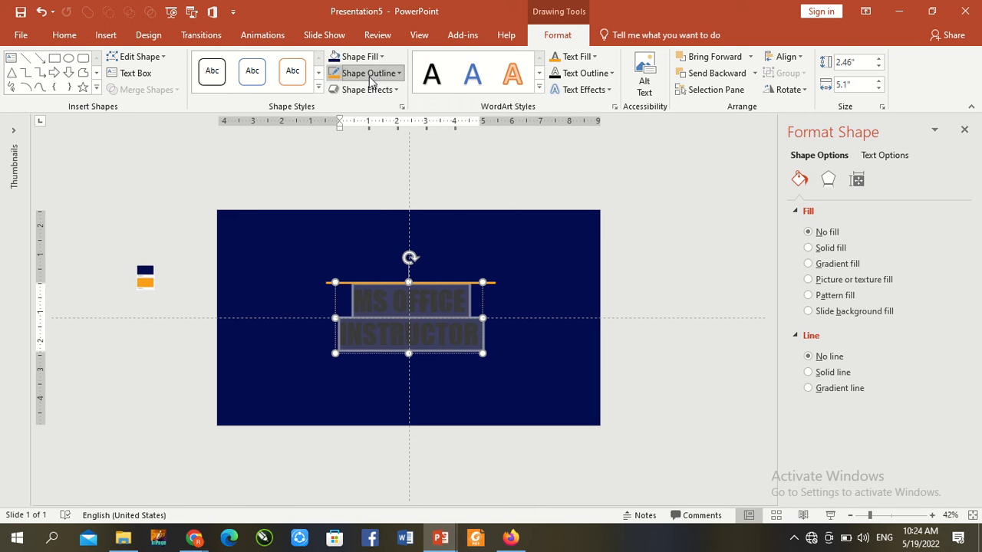
pyautogui.click(363, 72)
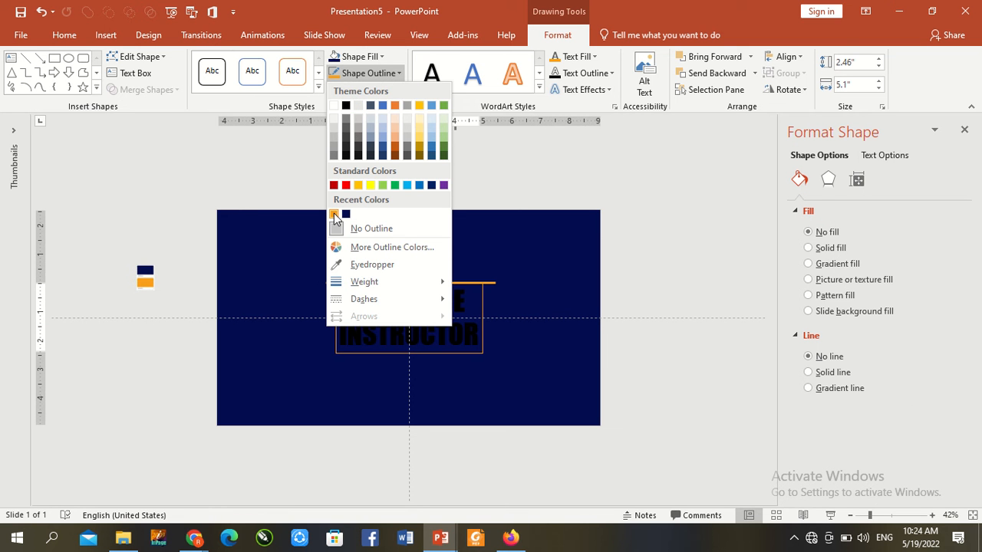
pyautogui.click(358, 56)
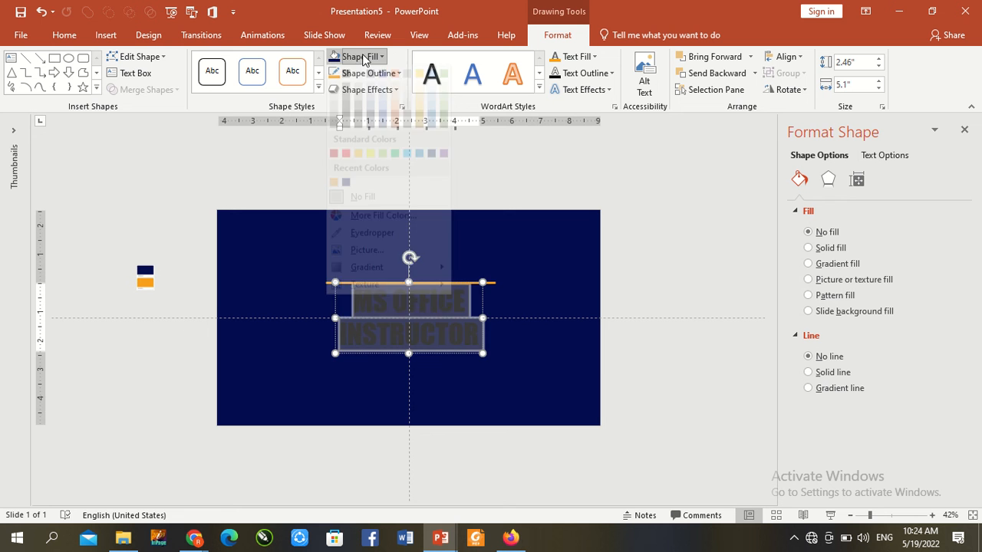
pyautogui.click(355, 56)
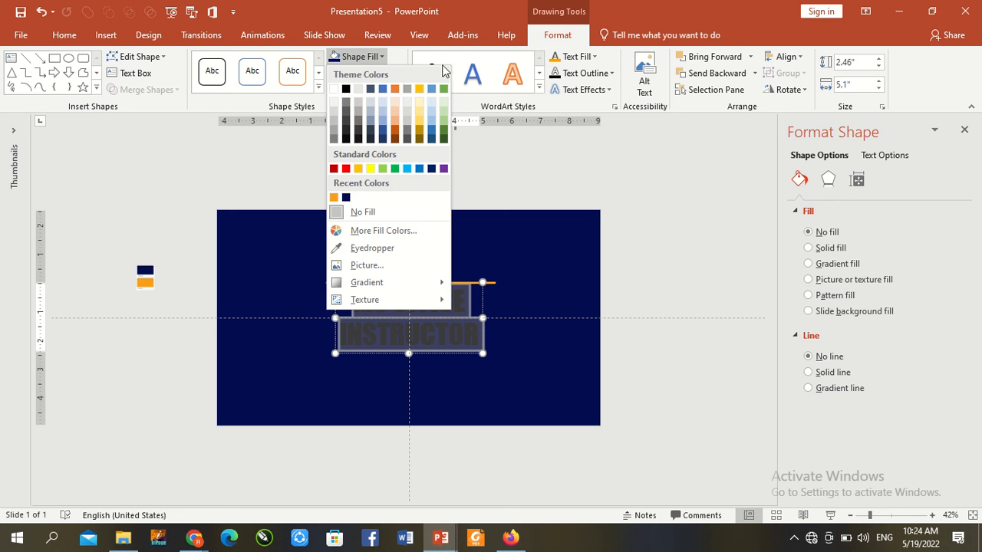
pyautogui.click(571, 56)
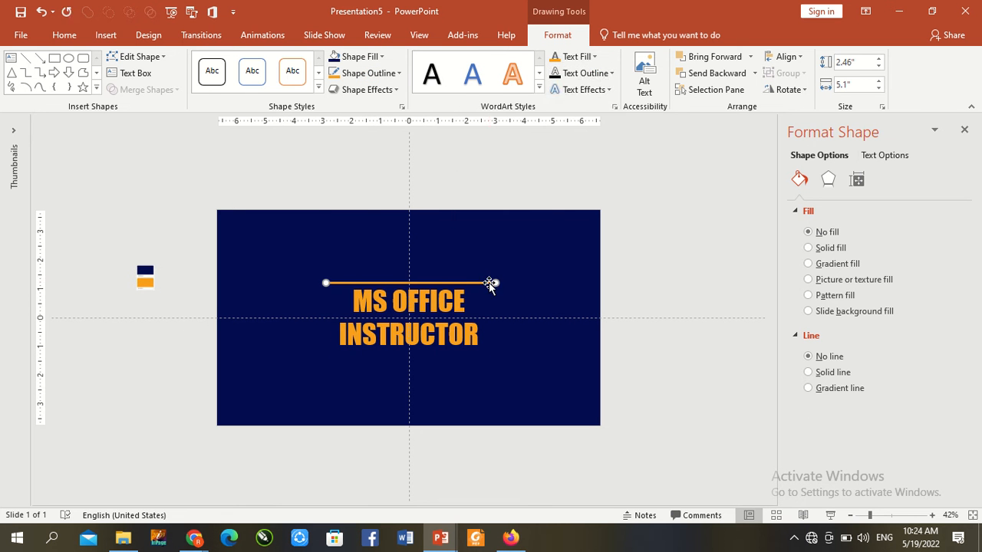
pyautogui.click(808, 350)
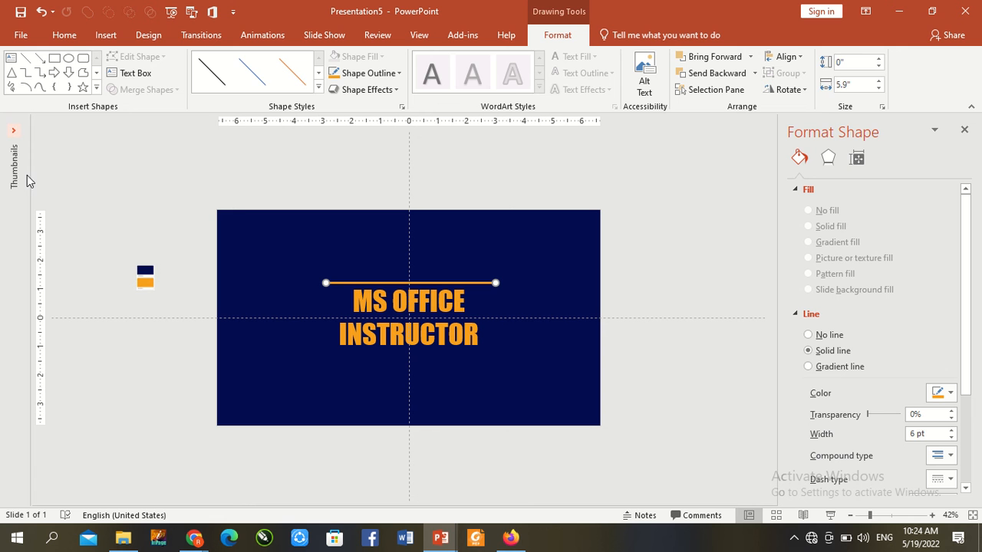
pyautogui.click(145, 276)
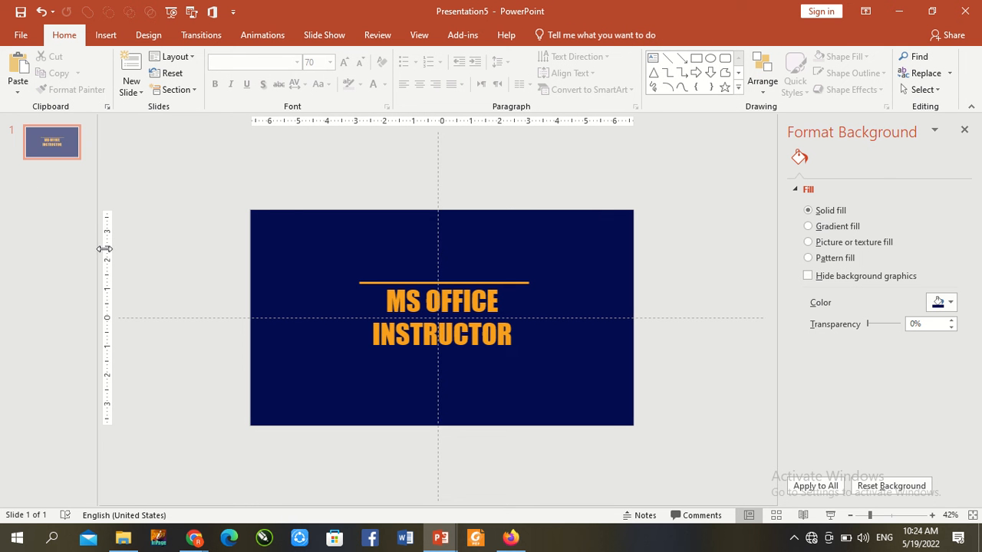
# - Duplicate the first slide and select the orange line on slide 1
pyautogui.rightClick(52, 143)
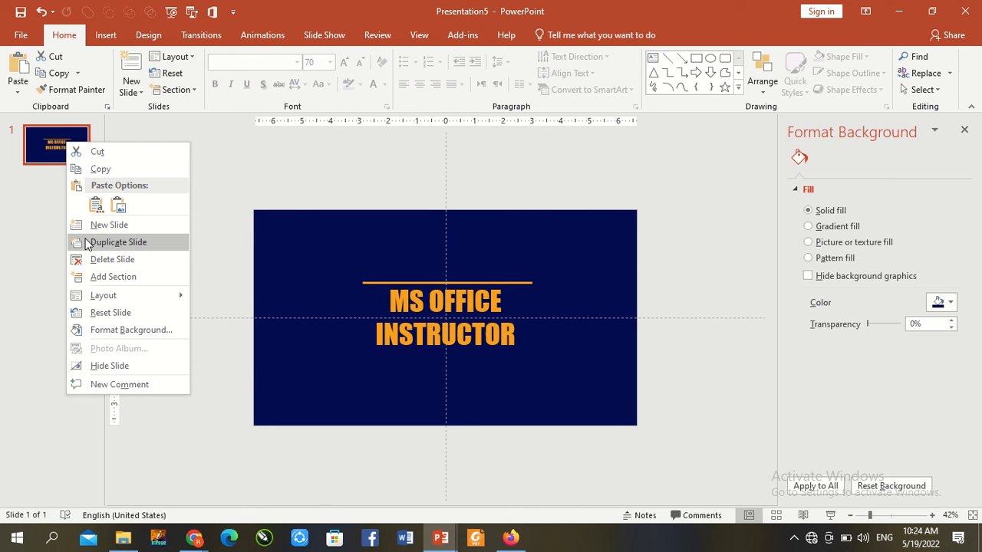
pyautogui.click(116, 241)
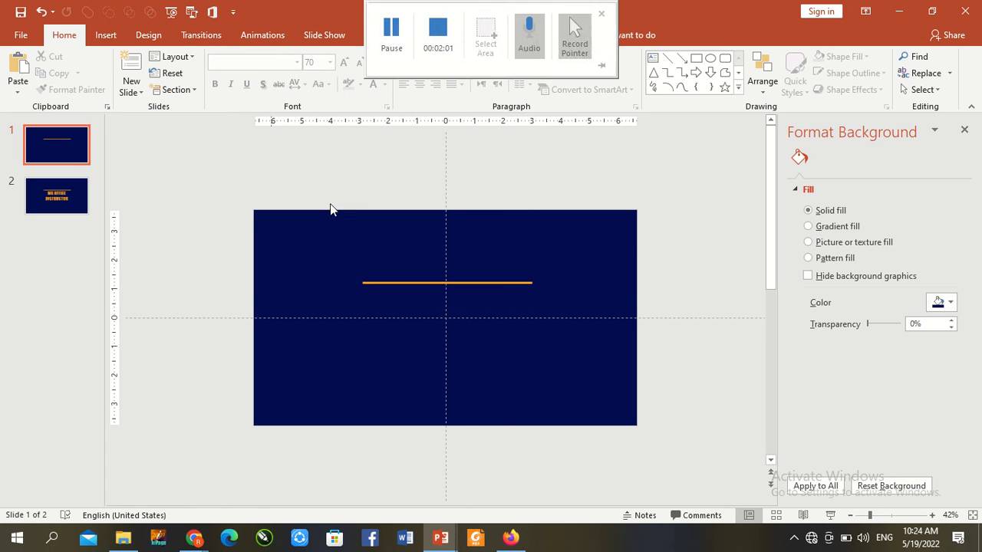
pyautogui.click(447, 283)
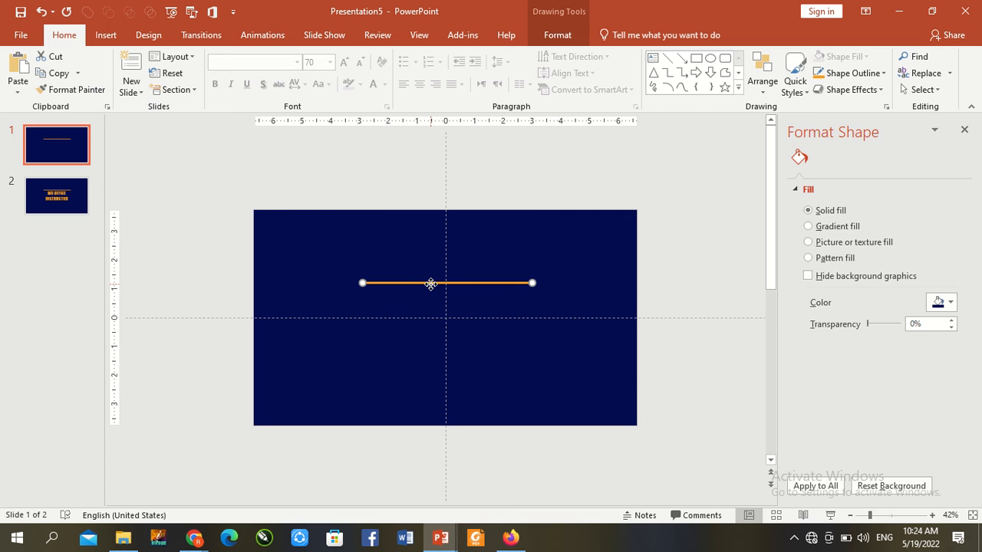
# - Give the orange line a Split entrance, starting With Previous, duration 0.25 seconds
pyautogui.click(263, 35)
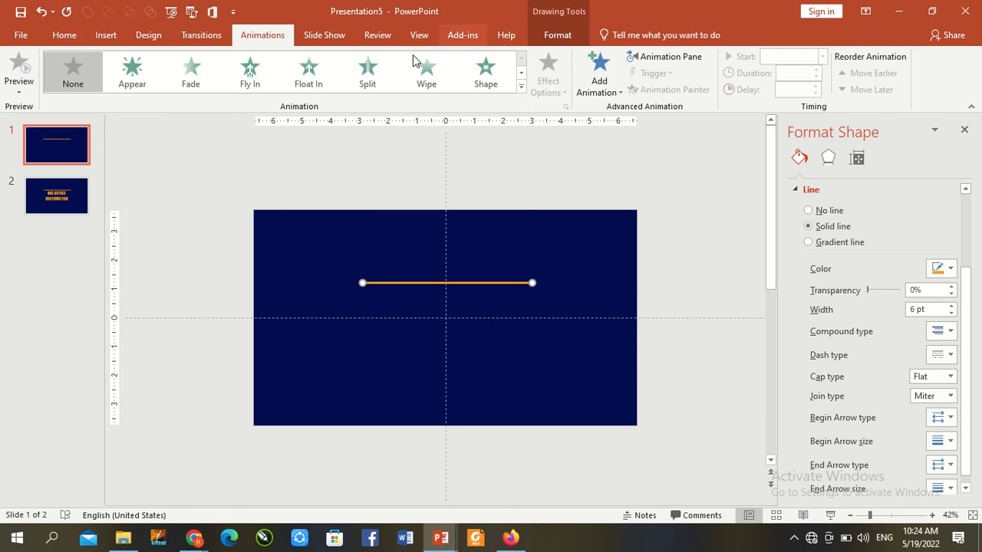
pyautogui.click(367, 71)
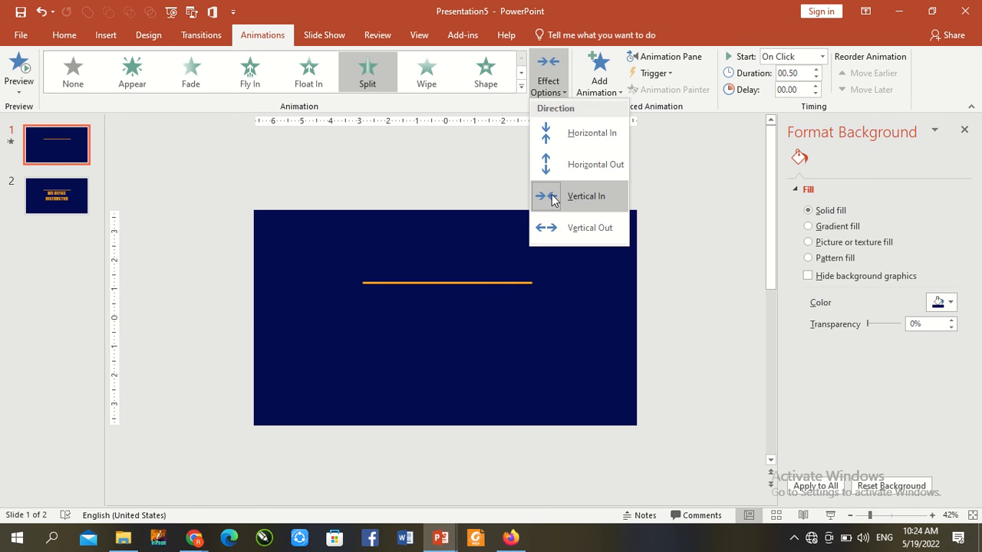
pyautogui.click(585, 196)
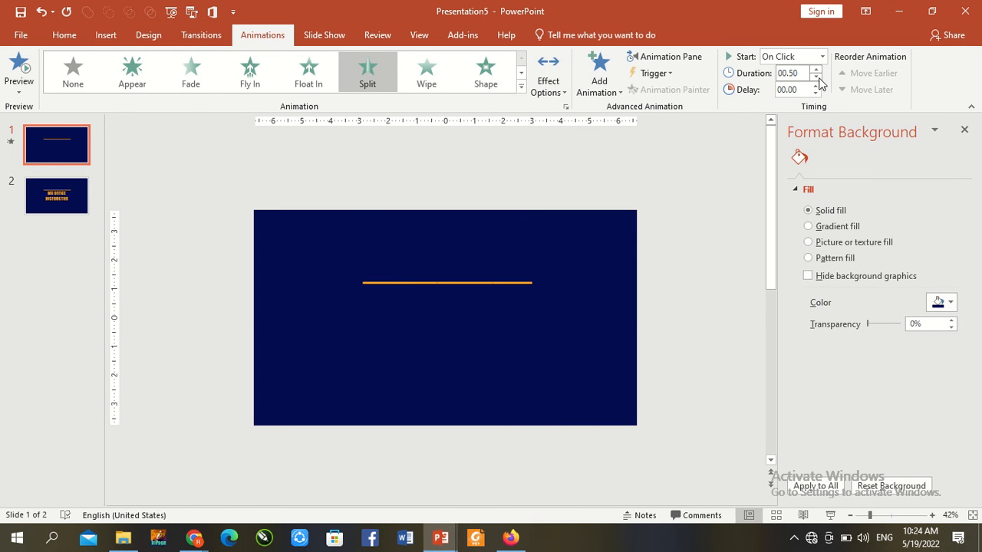
pyautogui.click(816, 92)
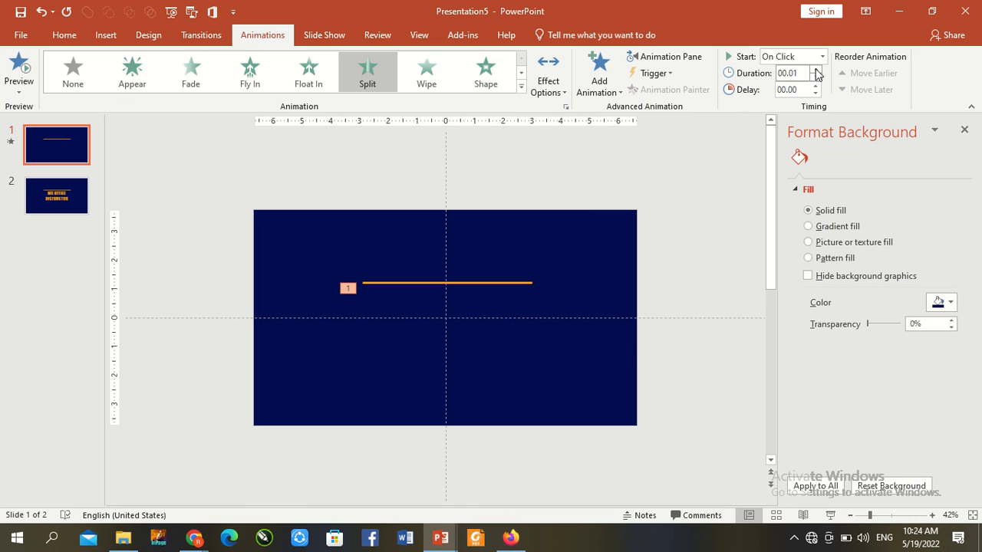
pyautogui.click(821, 56)
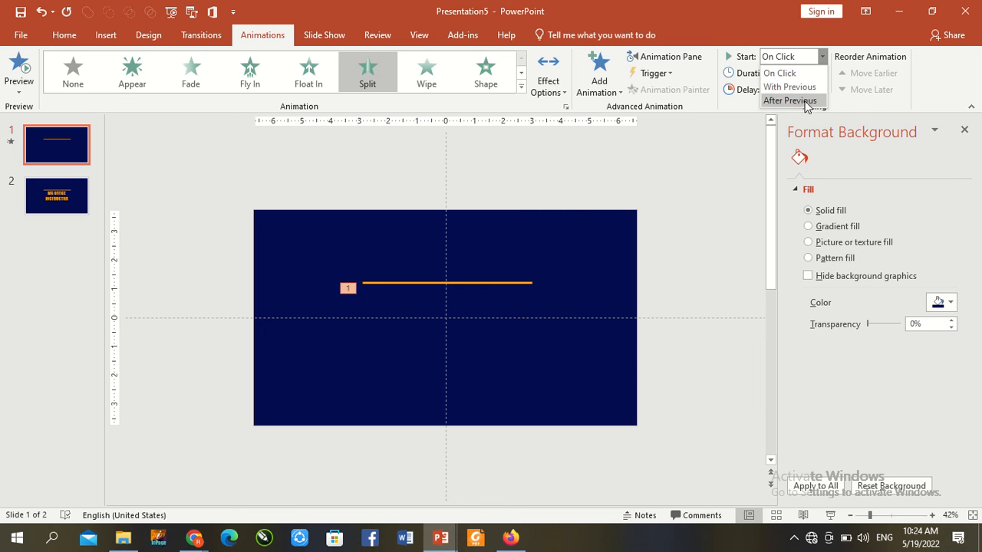
pyautogui.click(790, 86)
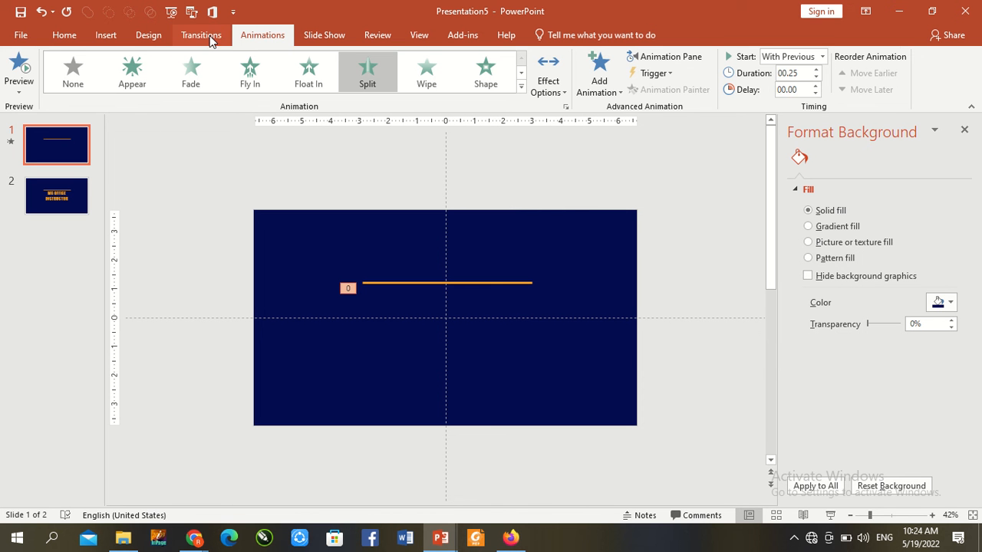
# - Make slide 1 advance automatically after 00:00.25 instead of on mouse click
pyautogui.click(200, 34)
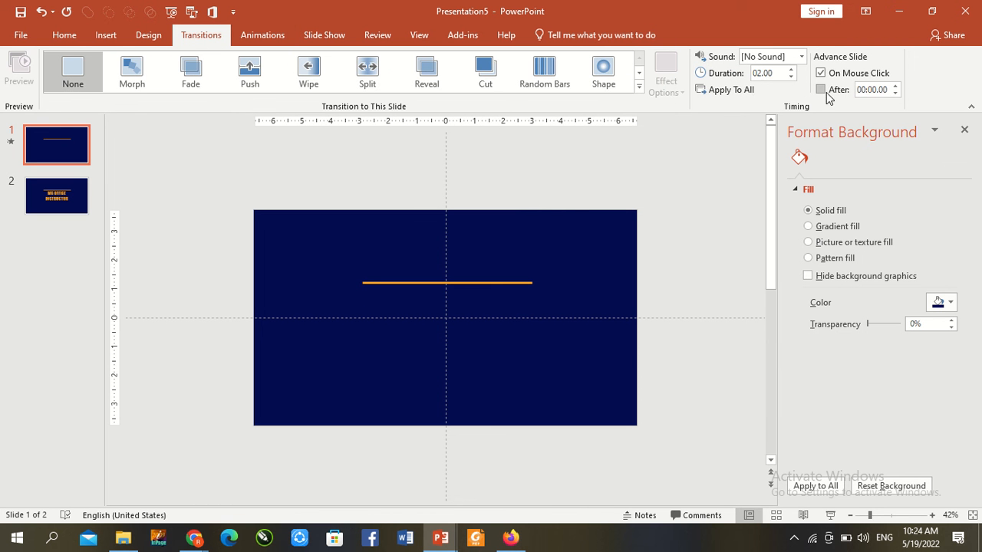
pyautogui.click(820, 89)
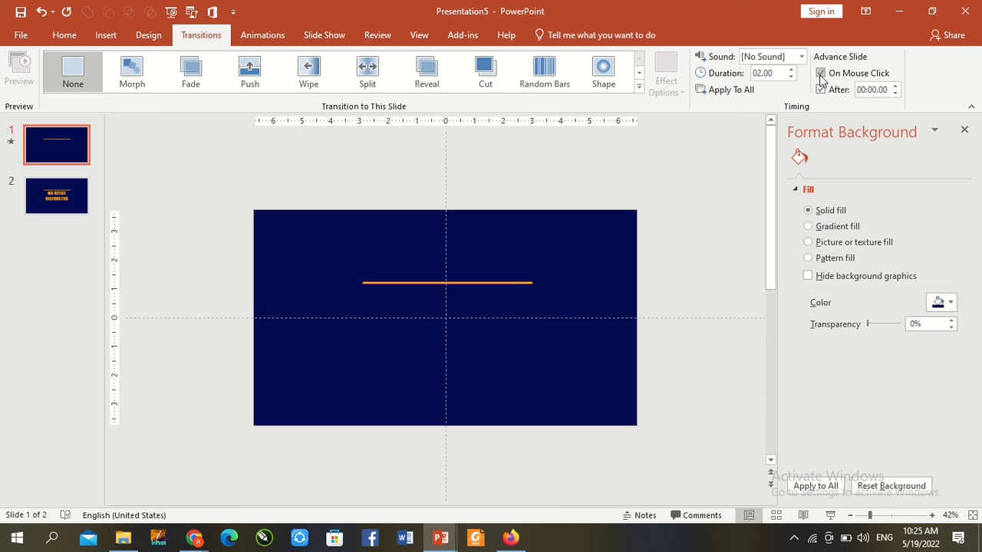
pyautogui.click(820, 89)
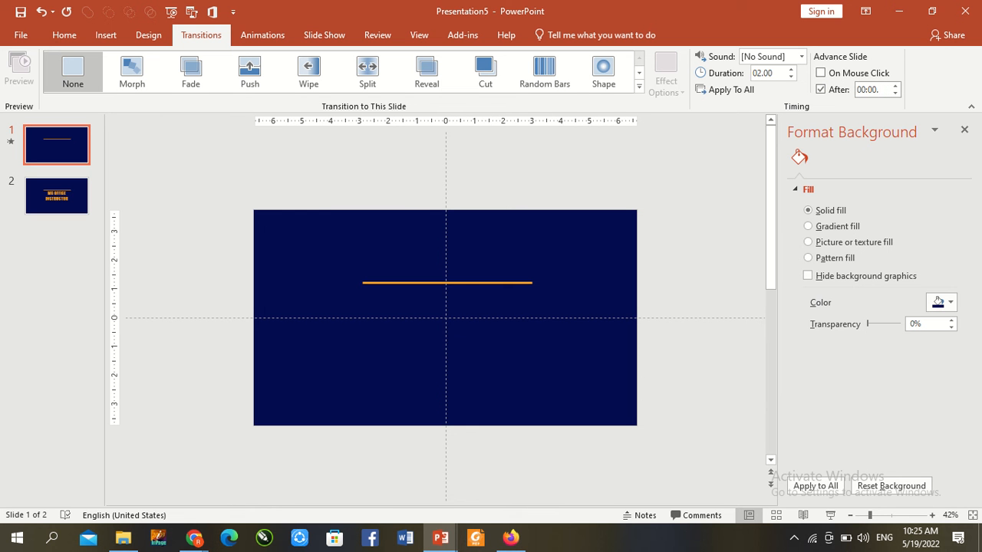
pyautogui.click(893, 86)
pyautogui.write('25')
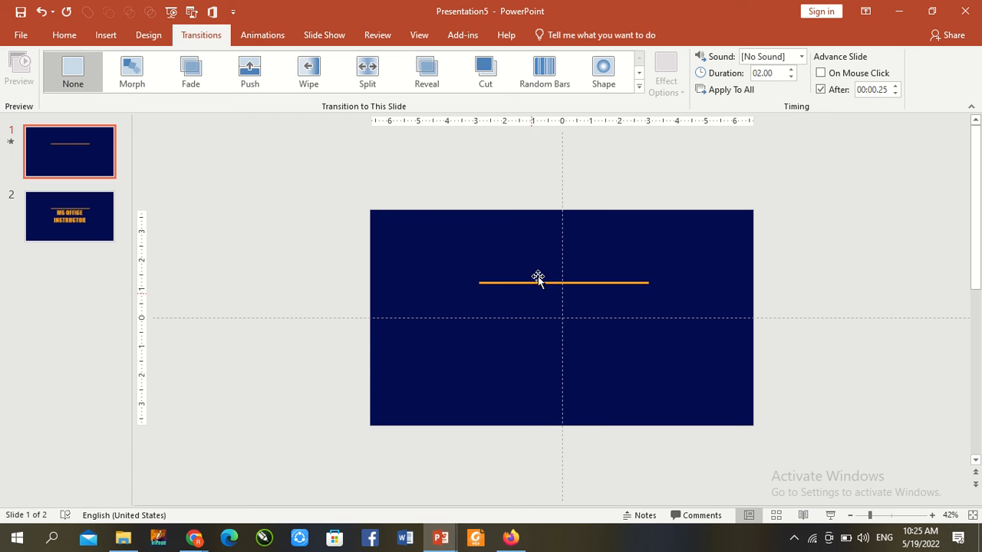
# - Copy the orange line from slide 1 and paste it onto slide 2
pyautogui.click(564, 283)
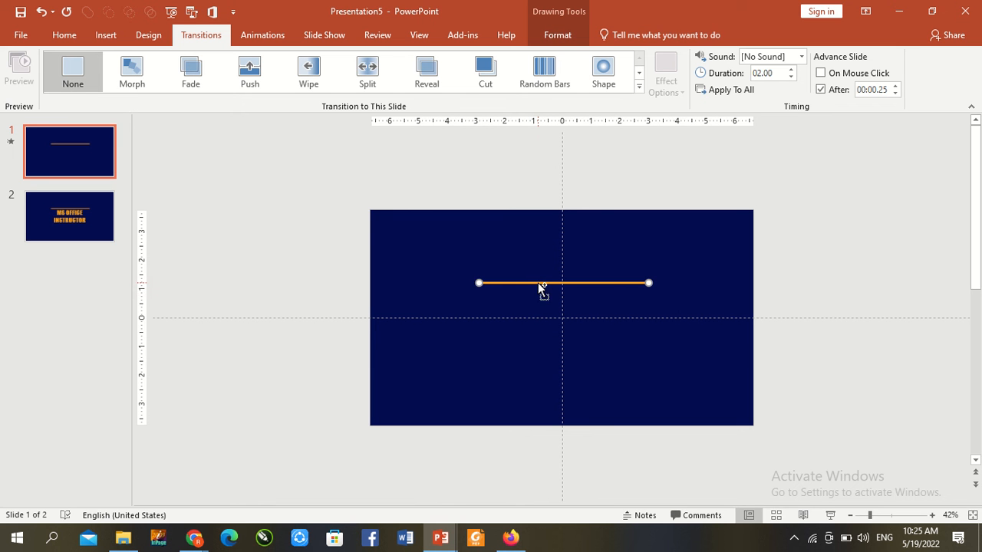
pyautogui.click(69, 216)
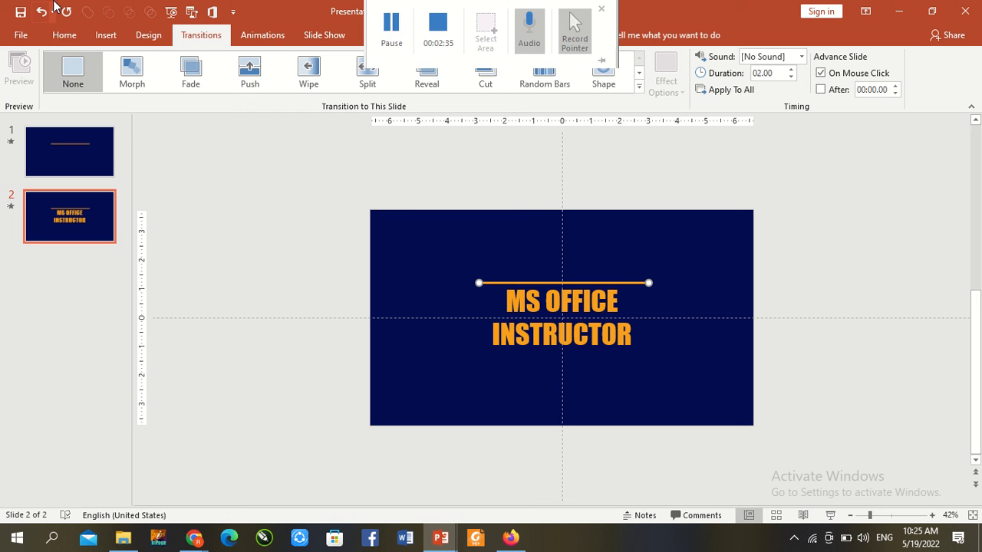
pyautogui.moveTo(167, 161)
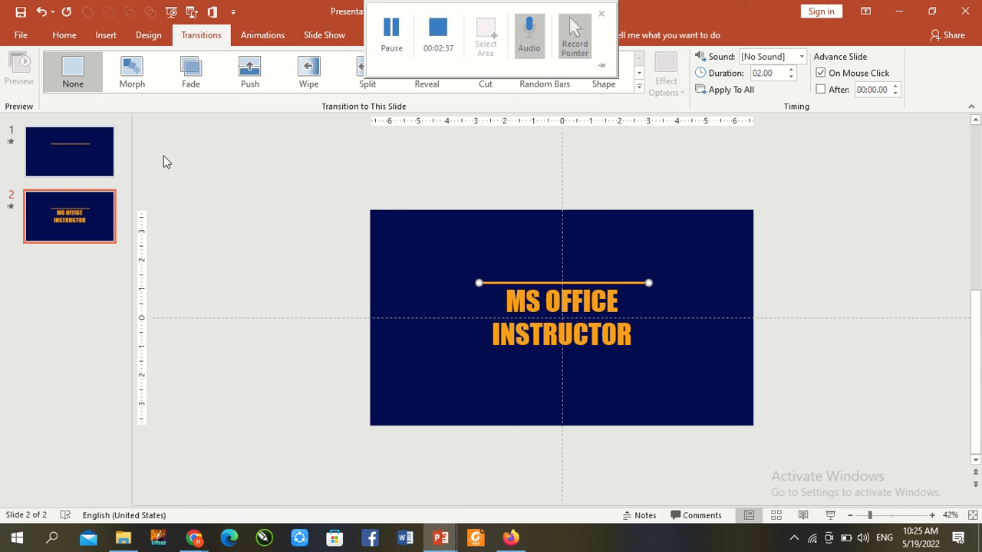
pyautogui.click(601, 14)
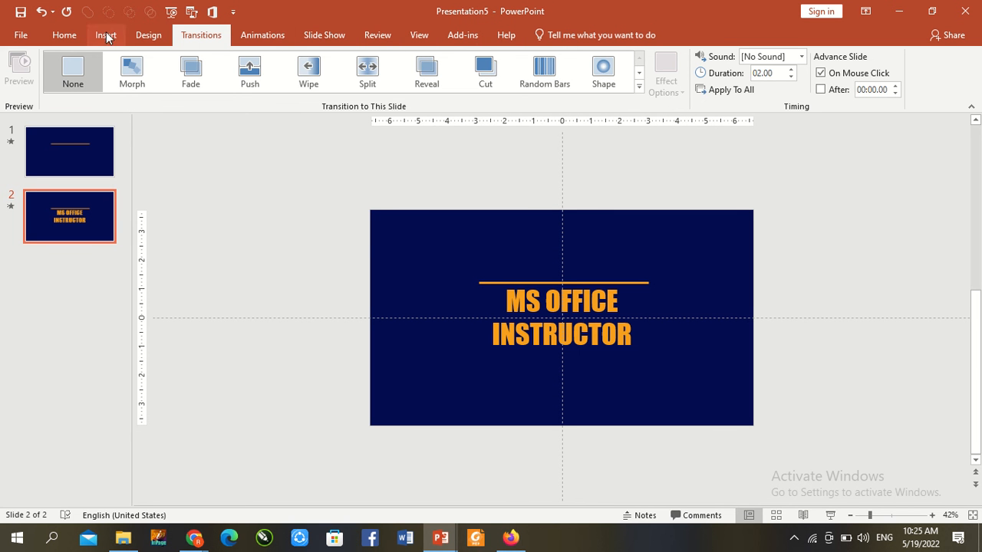
pyautogui.click(105, 34)
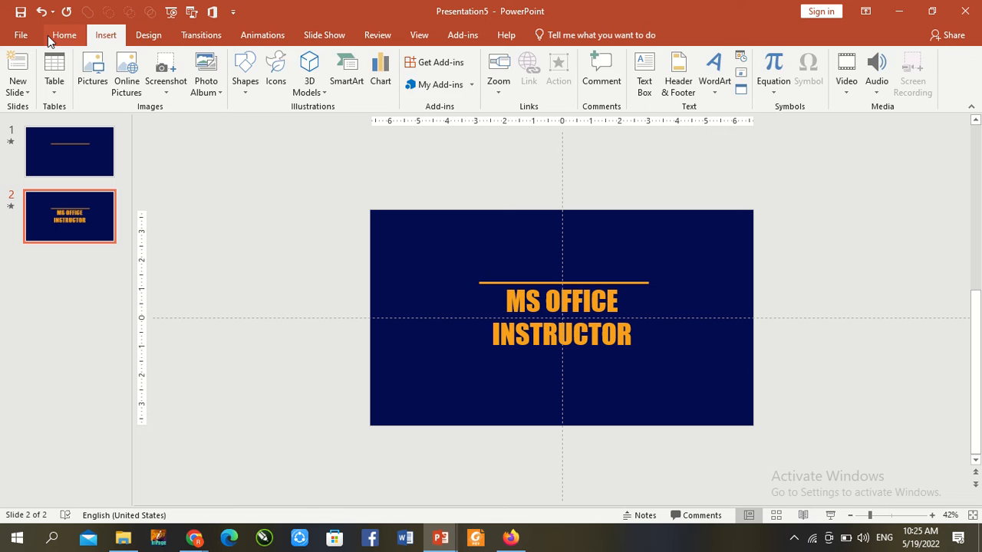
# - Draw a rectangle over the title below the line and fill it navy
pyautogui.click(64, 34)
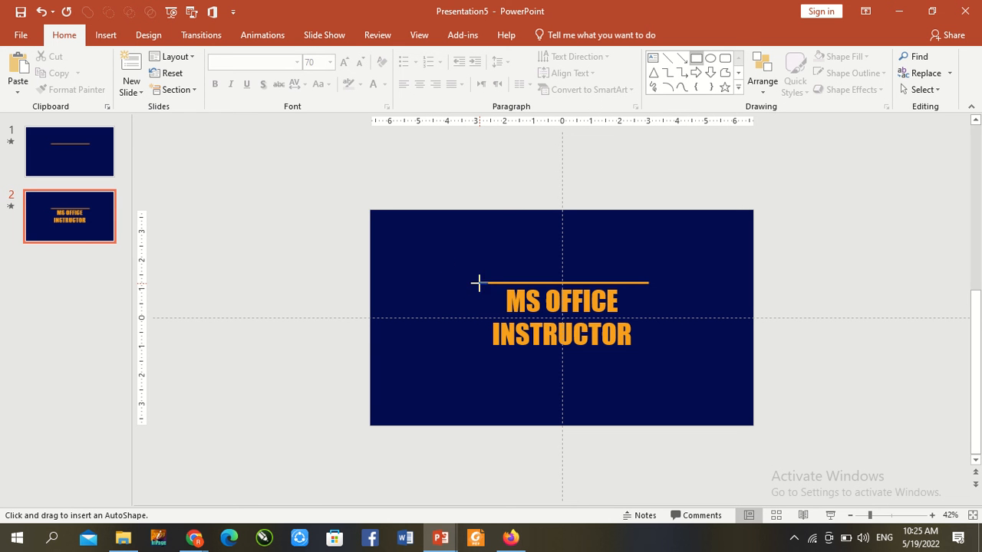
pyautogui.moveTo(478, 283); pyautogui.dragTo(651, 361)
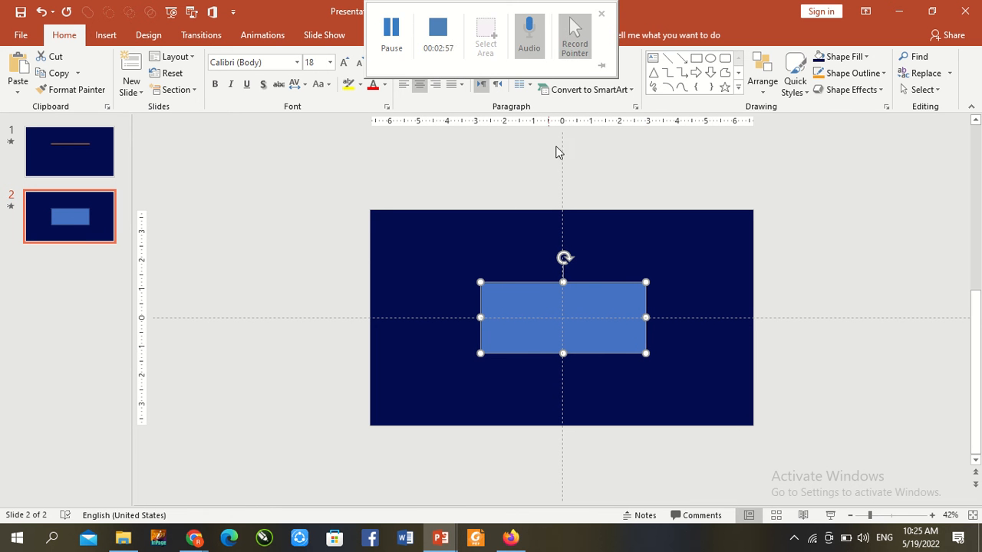
pyautogui.click(601, 13)
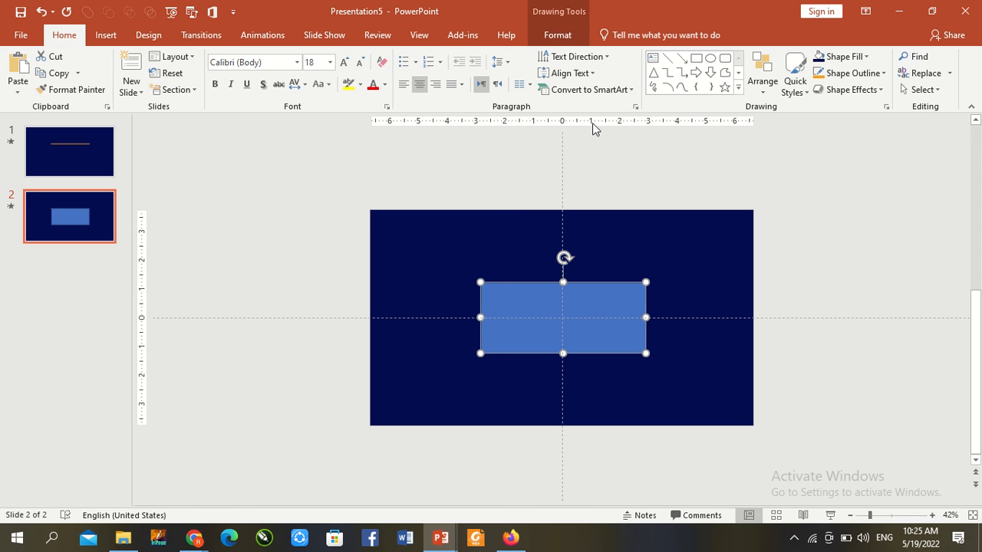
pyautogui.click(557, 34)
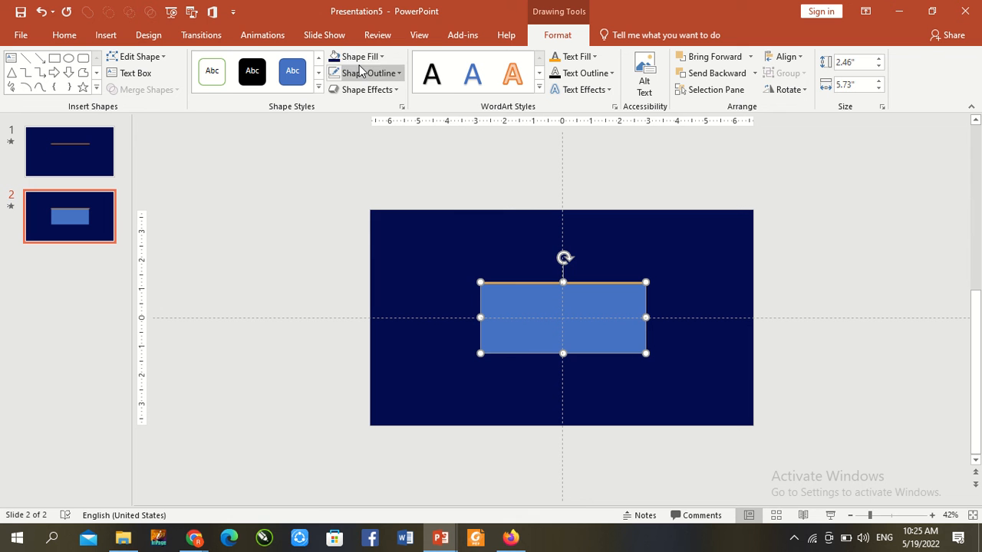
pyautogui.click(356, 56)
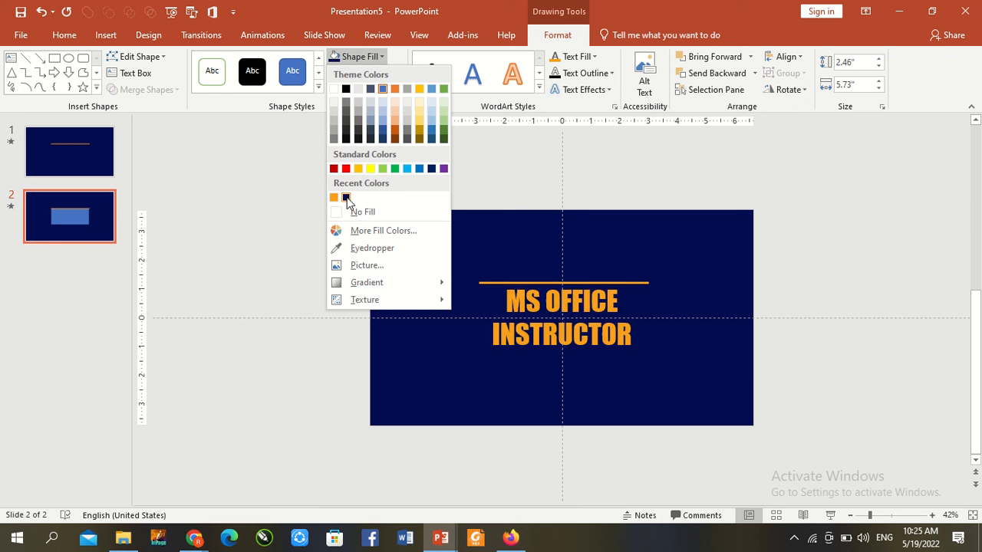
pyautogui.click(345, 197)
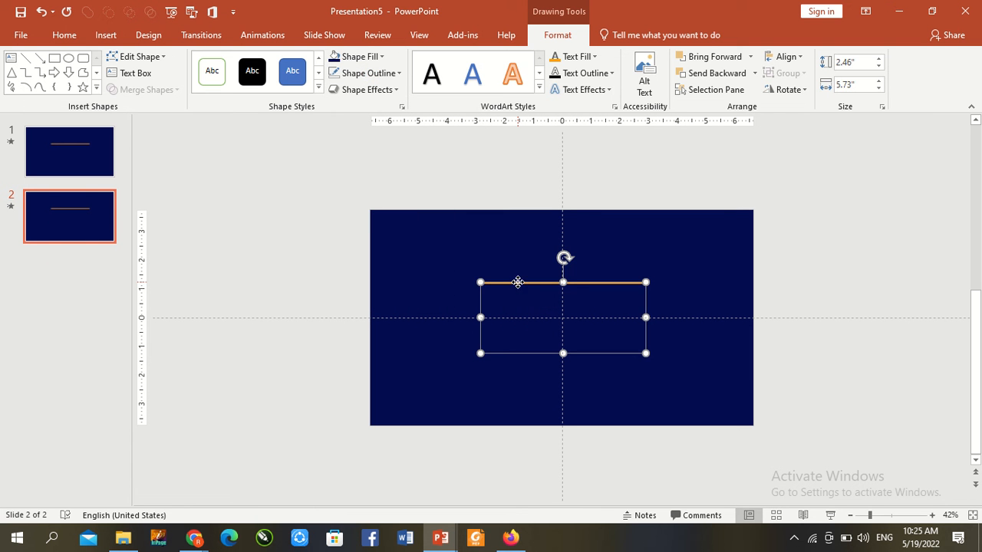
pyautogui.click(522, 310)
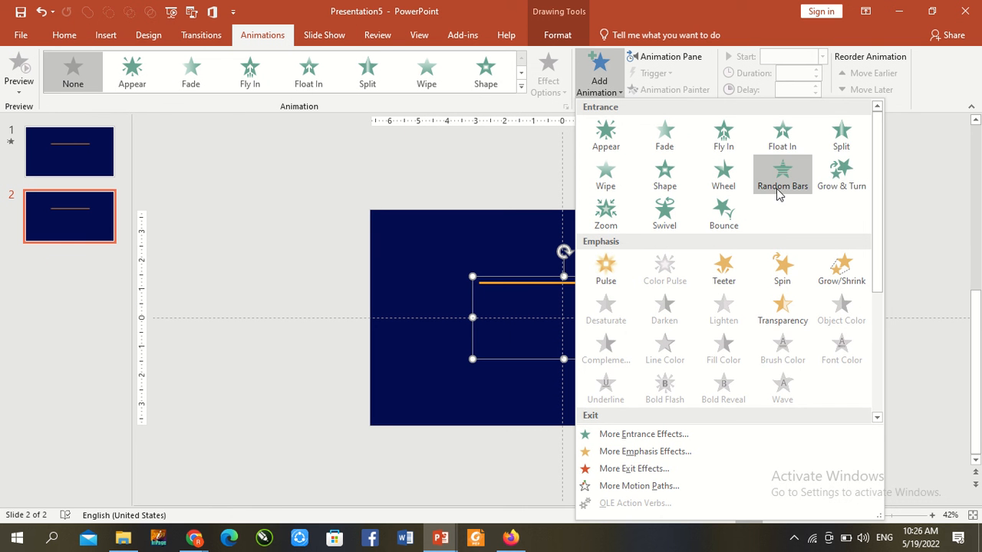
# - Give the slide 2 line group a downward Lines motion path and show the Animation Pane
pyautogui.scroll(-3)
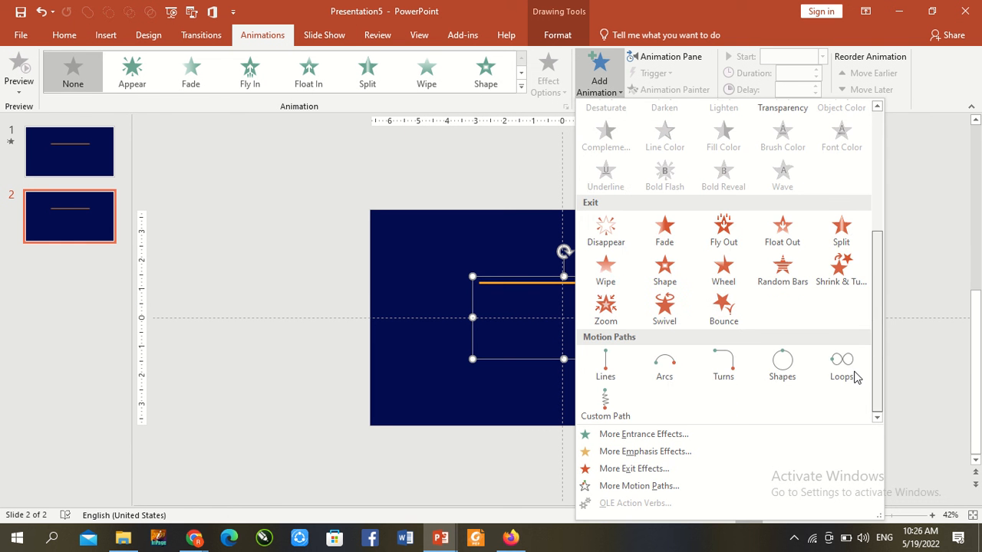
pyautogui.click(605, 364)
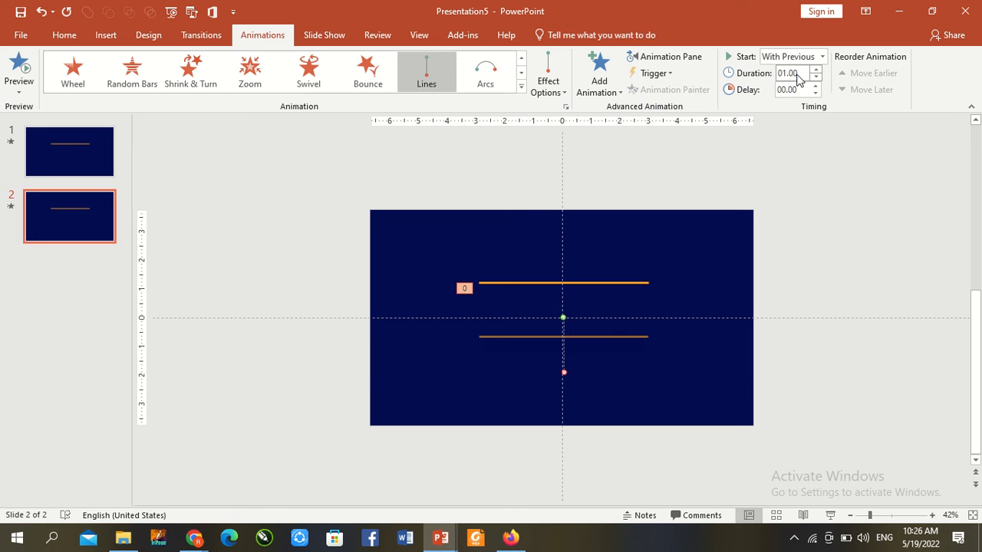
pyautogui.click(664, 56)
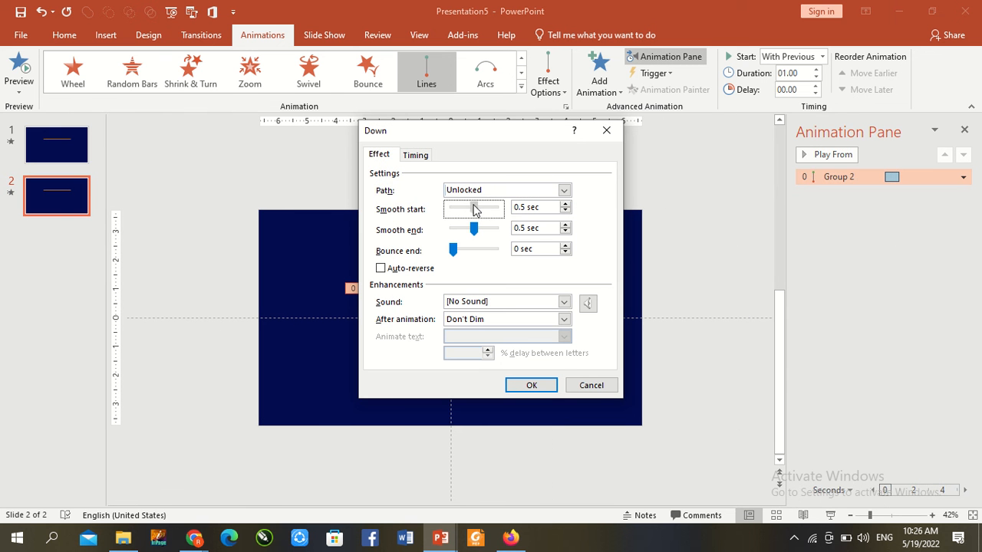
# - Make the first motion auto-reverse with smooth start 0.12 sec and smooth end 0.05 sec
pyautogui.moveTo(472, 207); pyautogui.dragTo(460, 207)
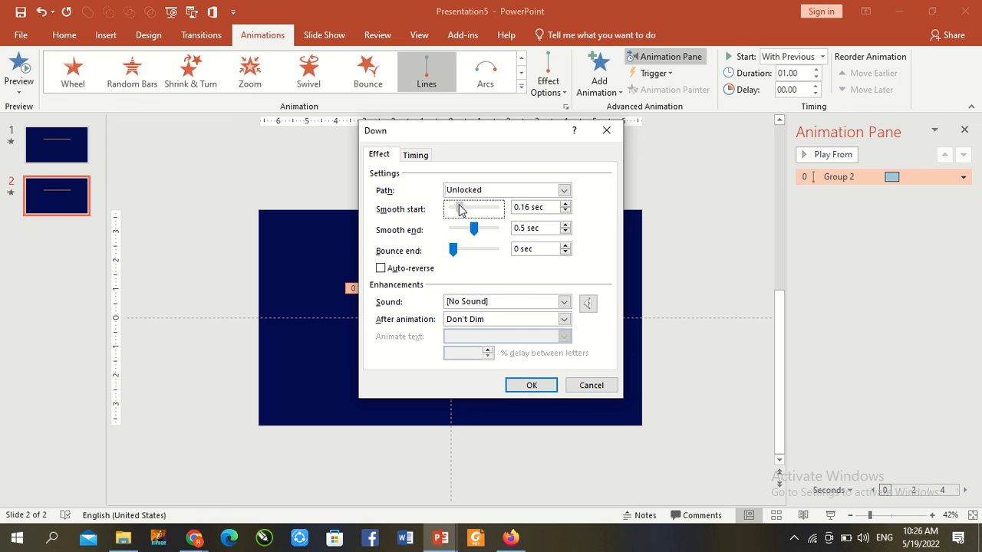
pyautogui.moveTo(473, 230); pyautogui.dragTo(456, 230)
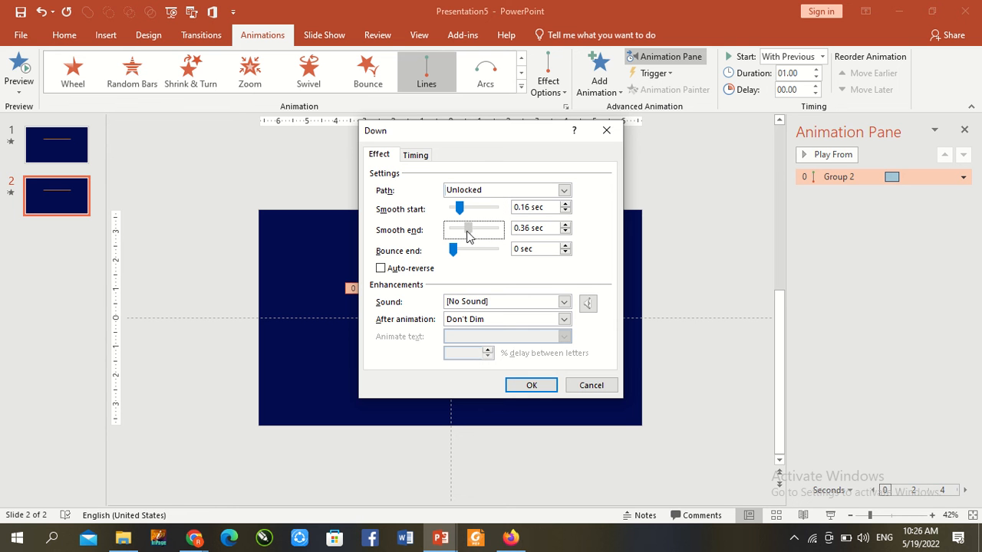
pyautogui.moveTo(468, 228); pyautogui.dragTo(455, 229)
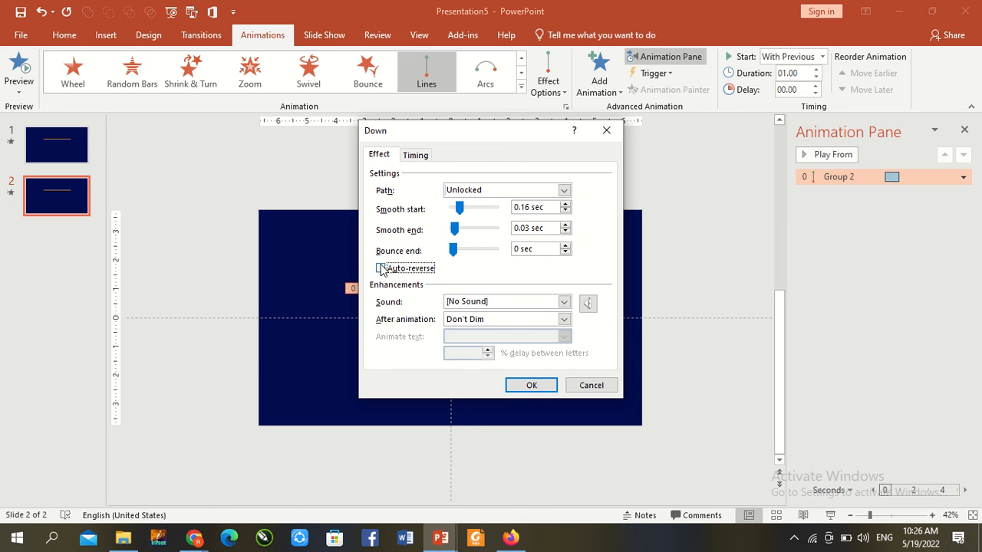
pyautogui.click(565, 224)
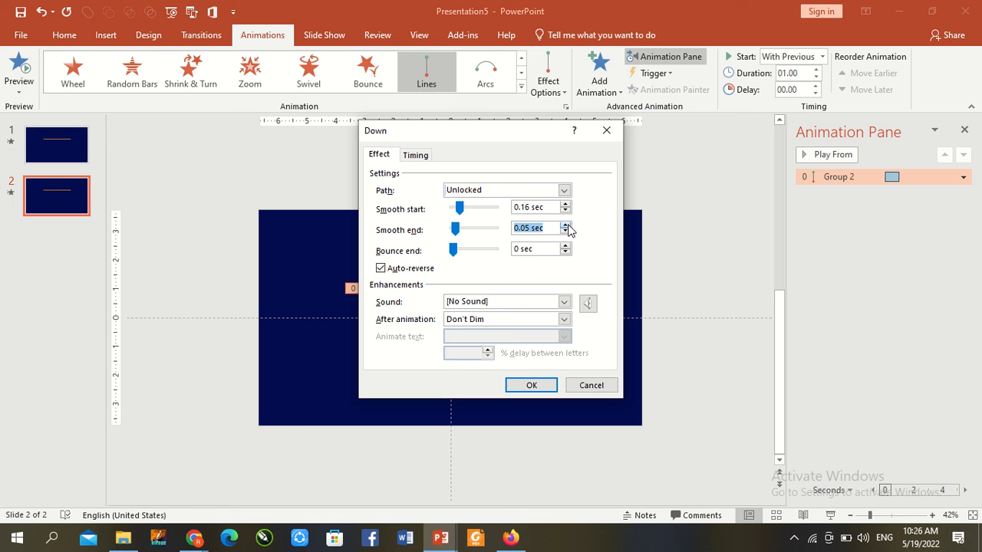
pyautogui.moveTo(567, 219)
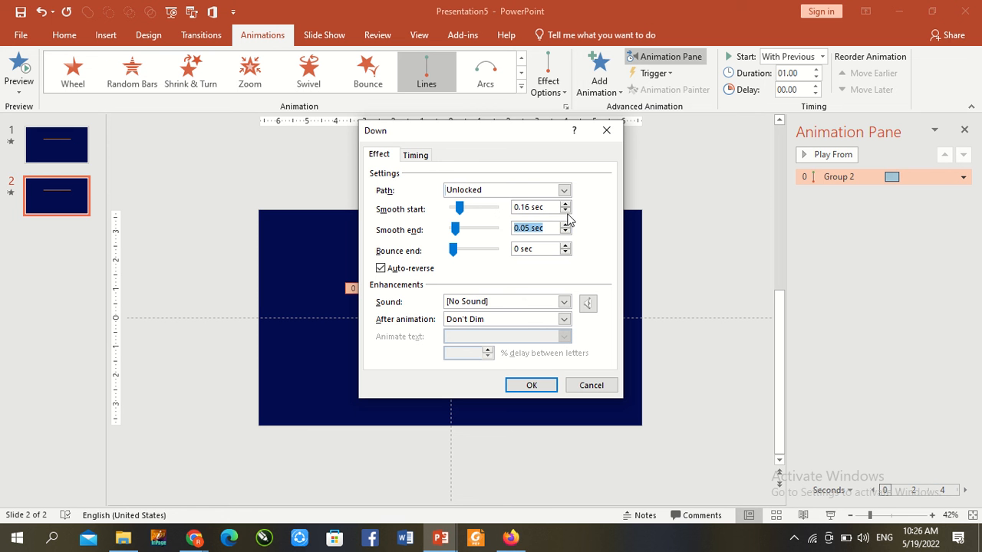
pyautogui.click(565, 211)
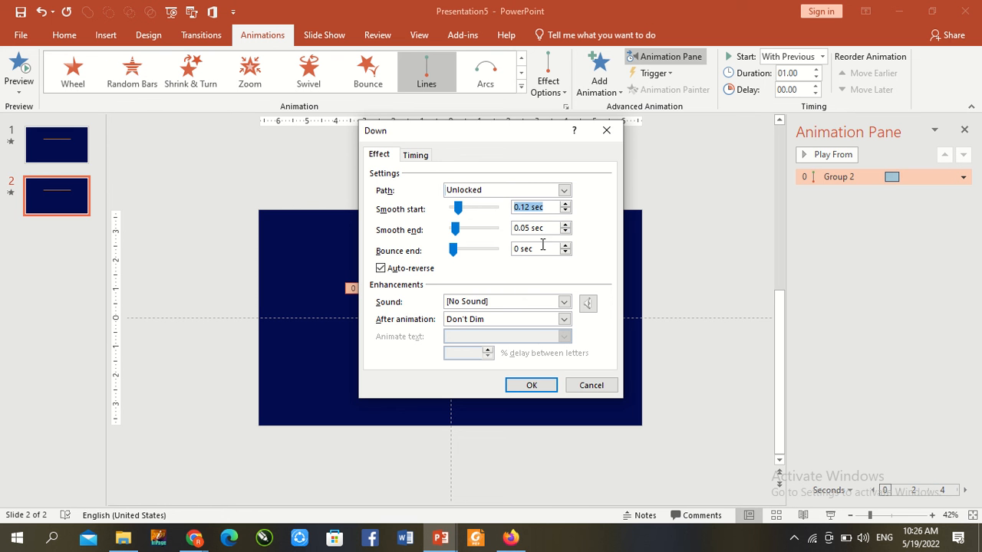
pyautogui.click(531, 385)
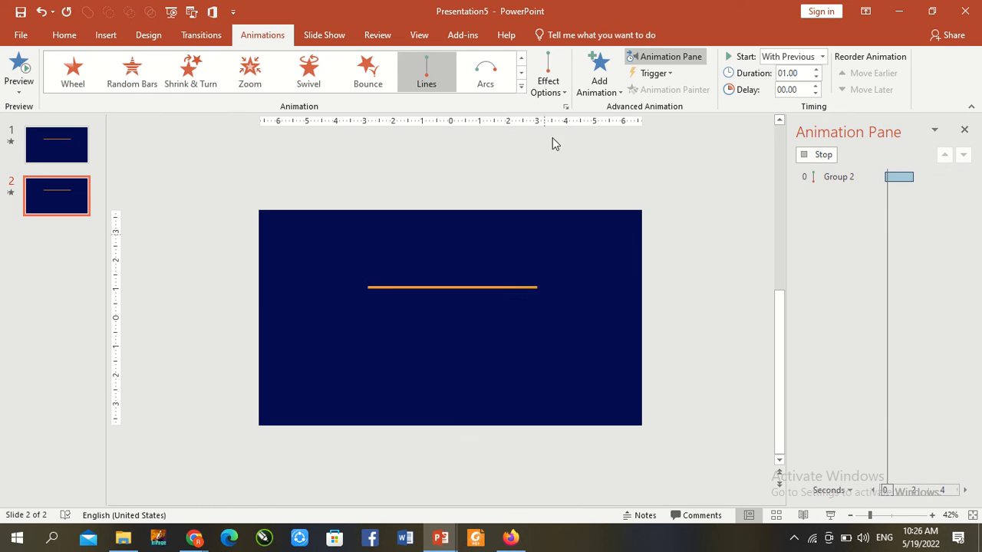
pyautogui.click(598, 73)
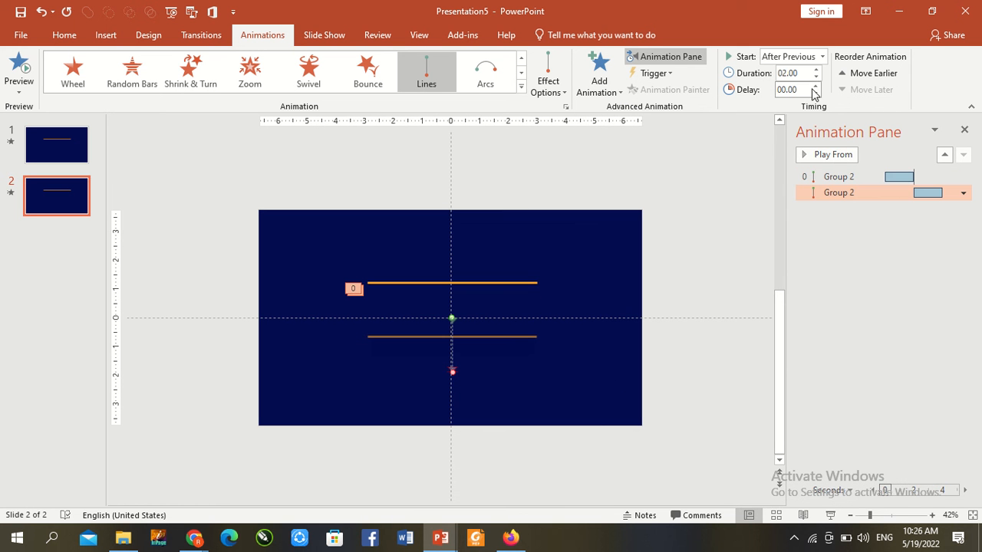
# - Shorten the second Lines motion path's duration to 00.50 seconds
pyautogui.click(815, 76)
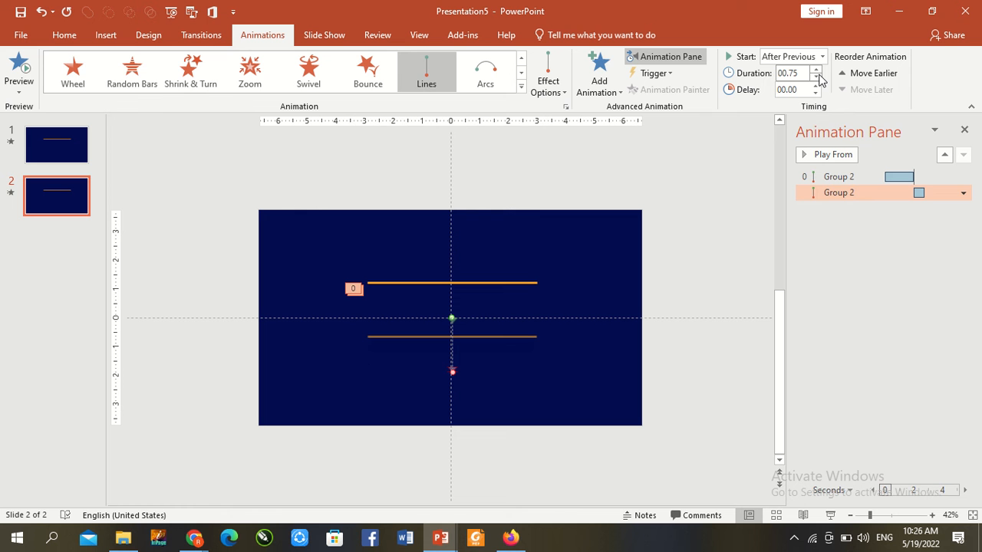
pyautogui.click(815, 76)
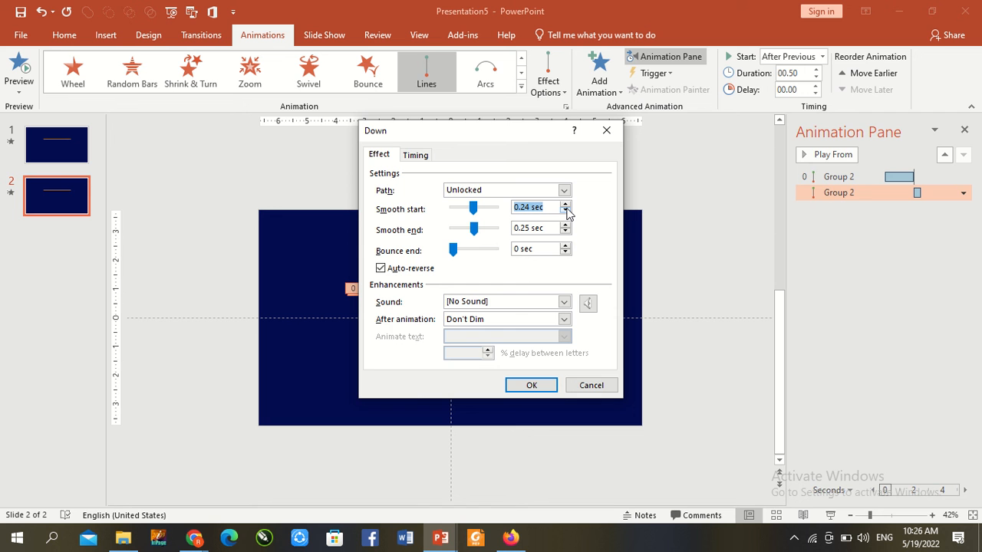
# - Set the second motion's smooth start to 0.02 sec, smooth end near zero, and preview
pyautogui.click(565, 210)
pyautogui.write('0.02')
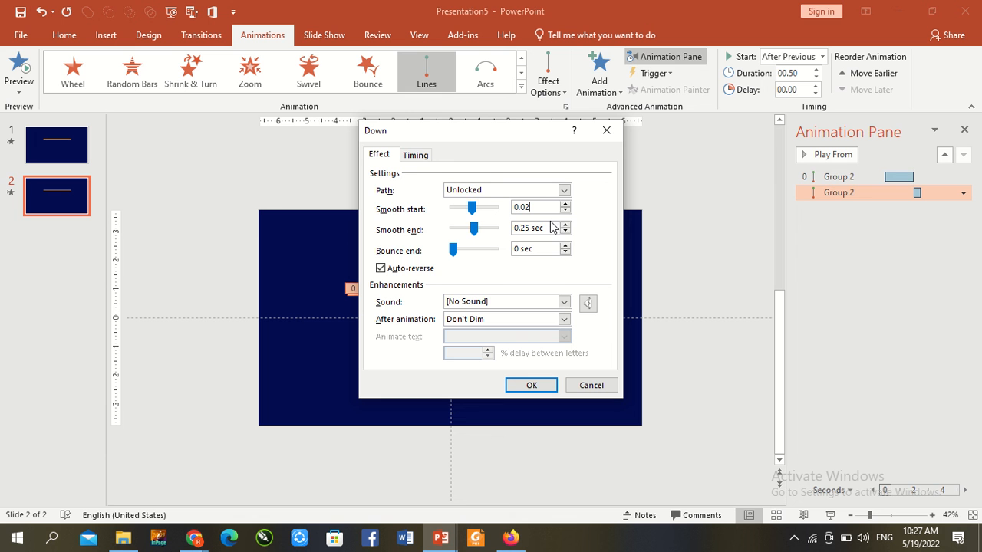
pyautogui.tripleClick(529, 227)
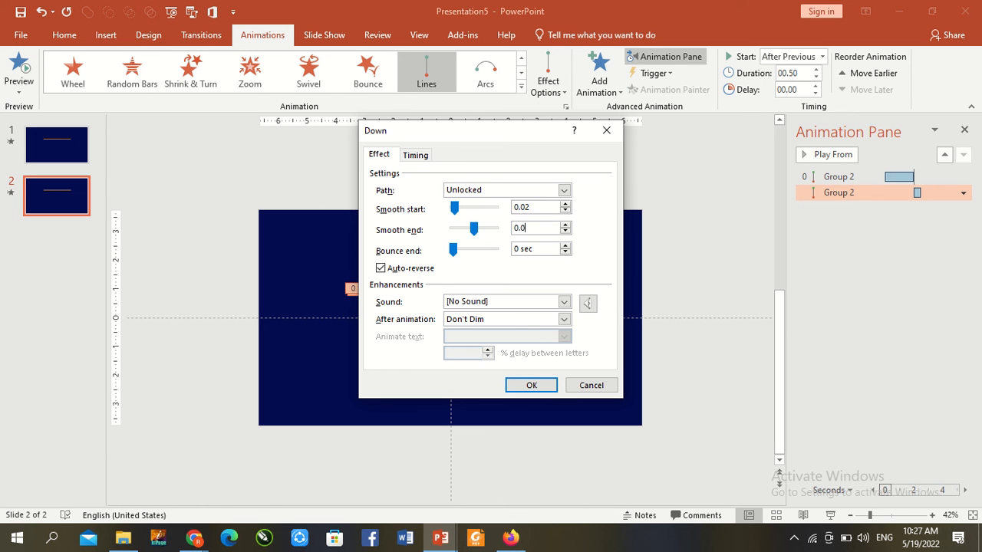
pyautogui.click(530, 385)
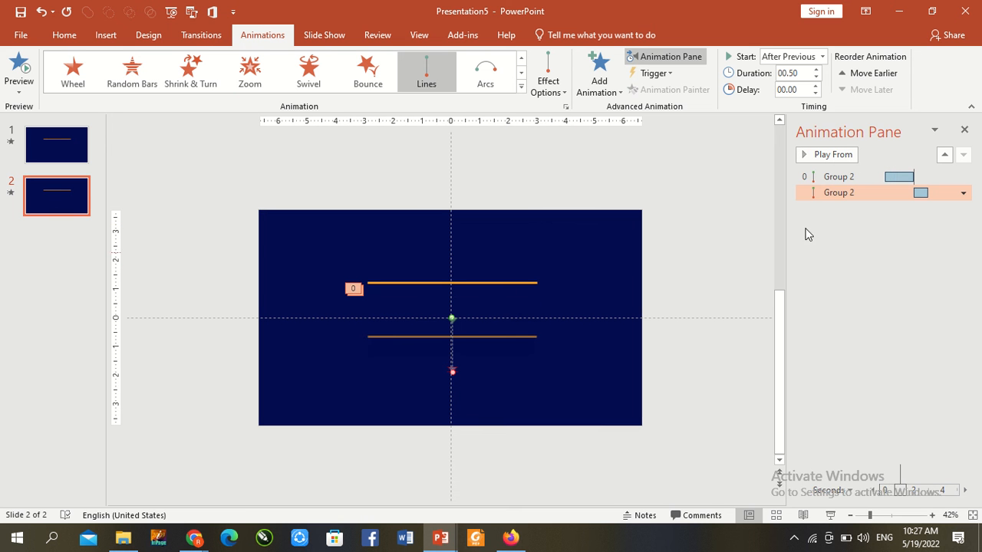
pyautogui.moveTo(451, 373)
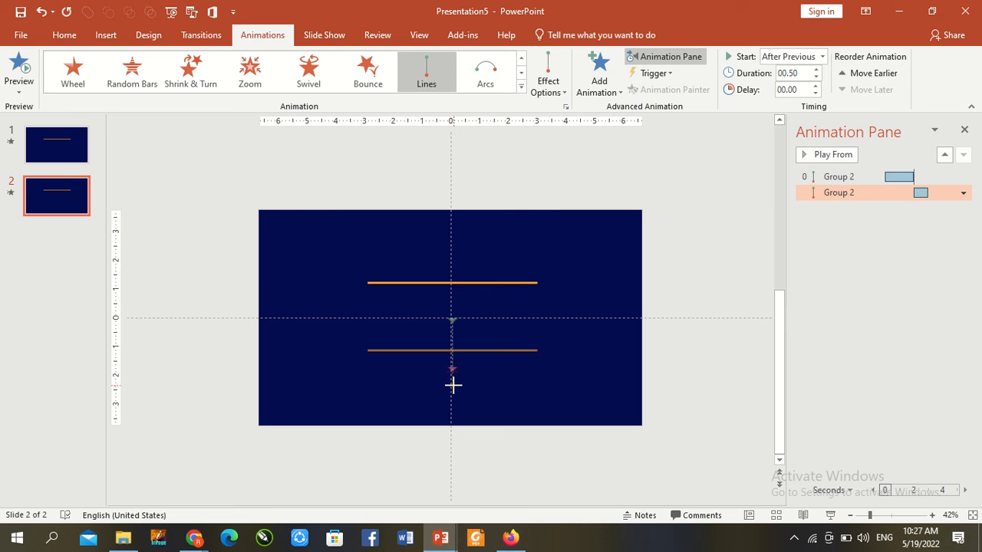
pyautogui.click(832, 154)
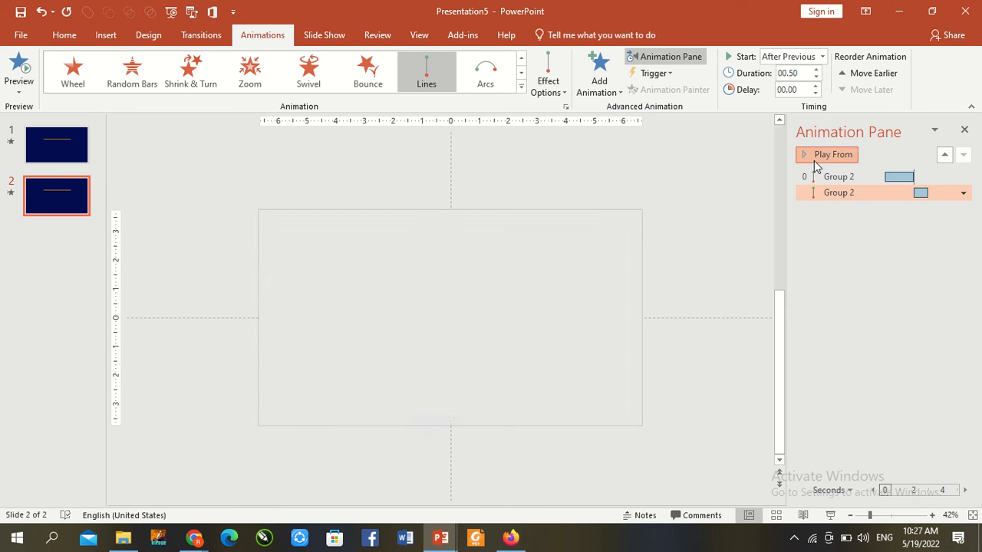
# - Add a third downward Lines motion to the group, starting After Previous, lasting 00.25 seconds
pyautogui.click(832, 154)
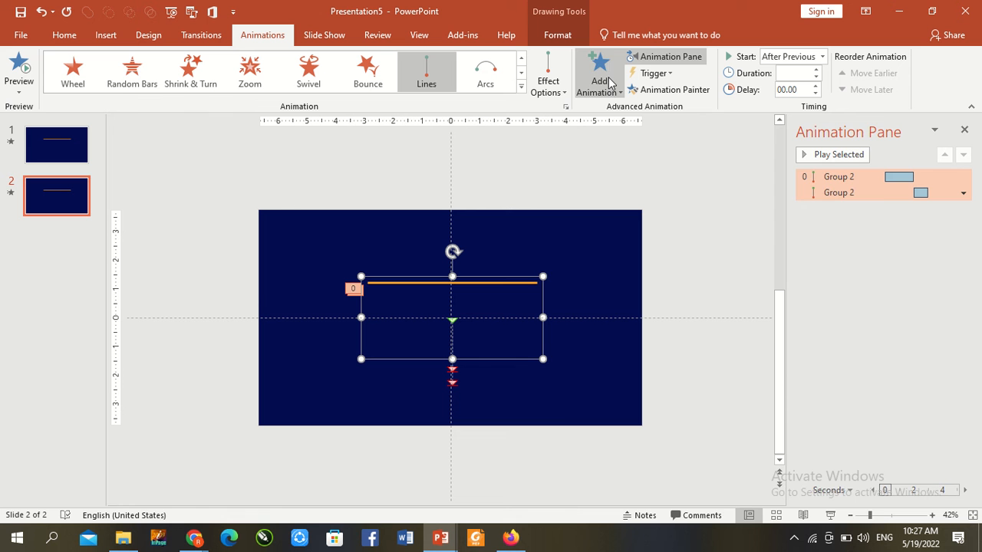
pyautogui.click(597, 73)
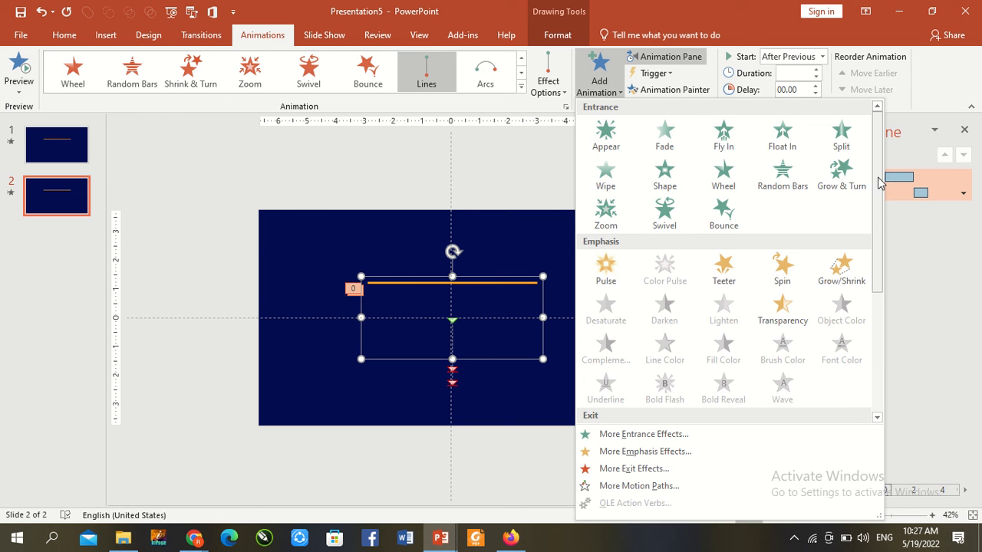
pyautogui.scroll(-3)
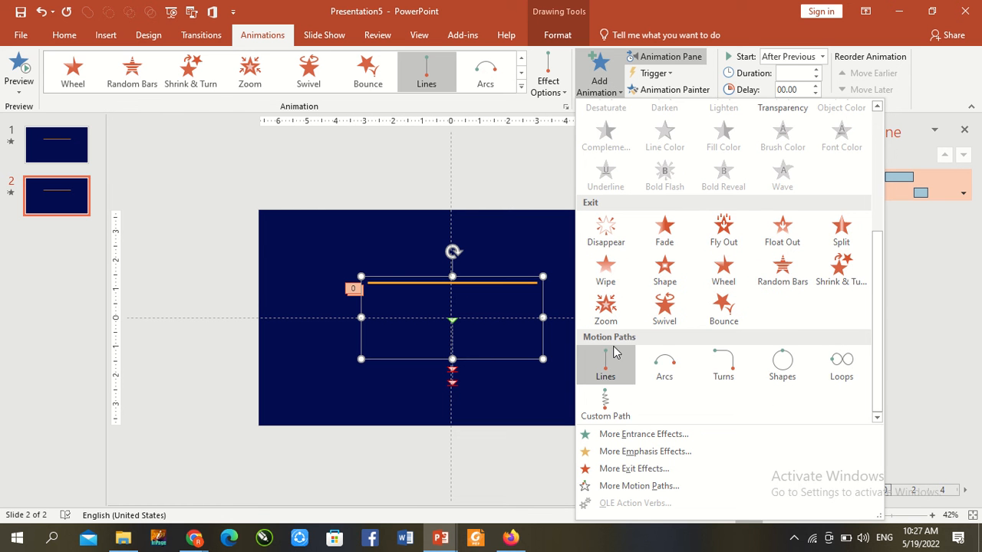
pyautogui.click(605, 364)
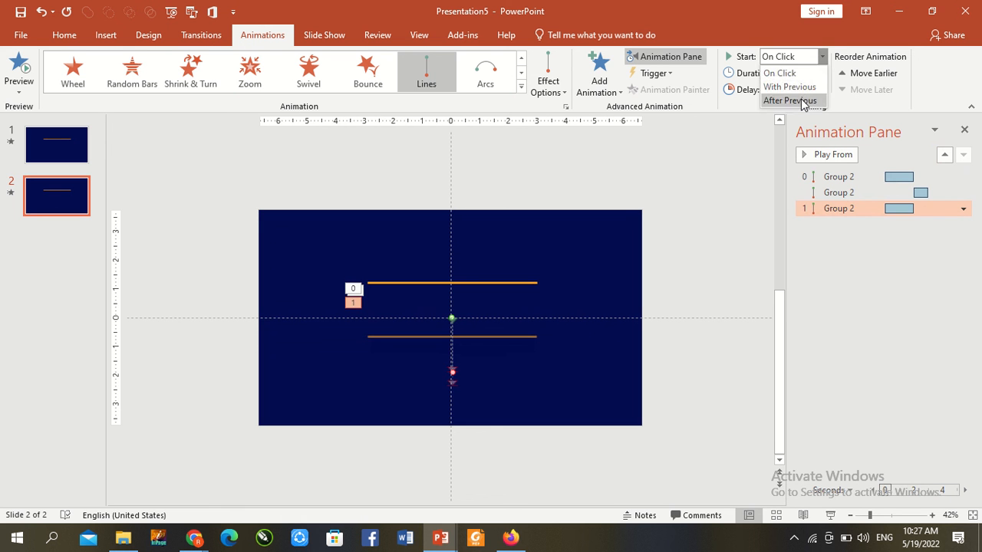
pyautogui.click(788, 101)
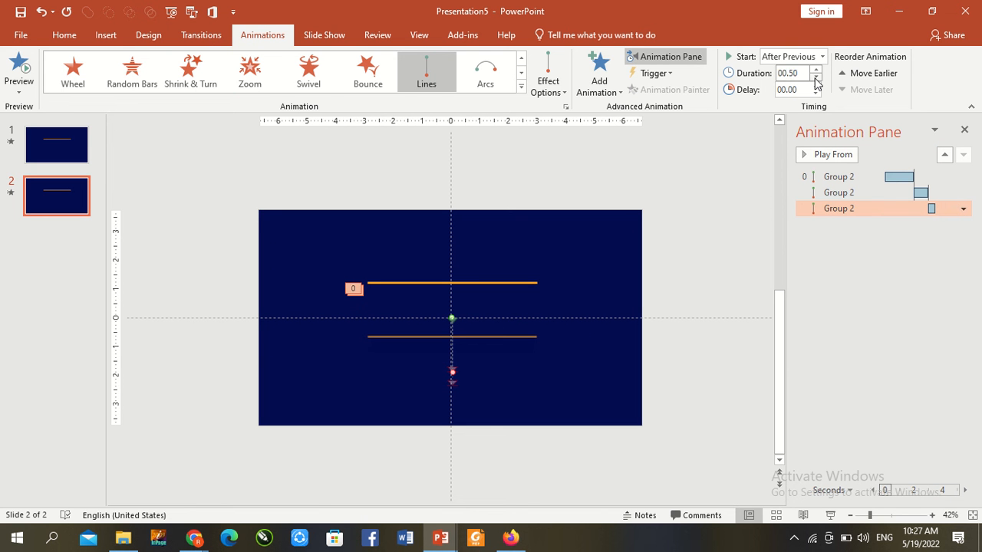
pyautogui.click(964, 208)
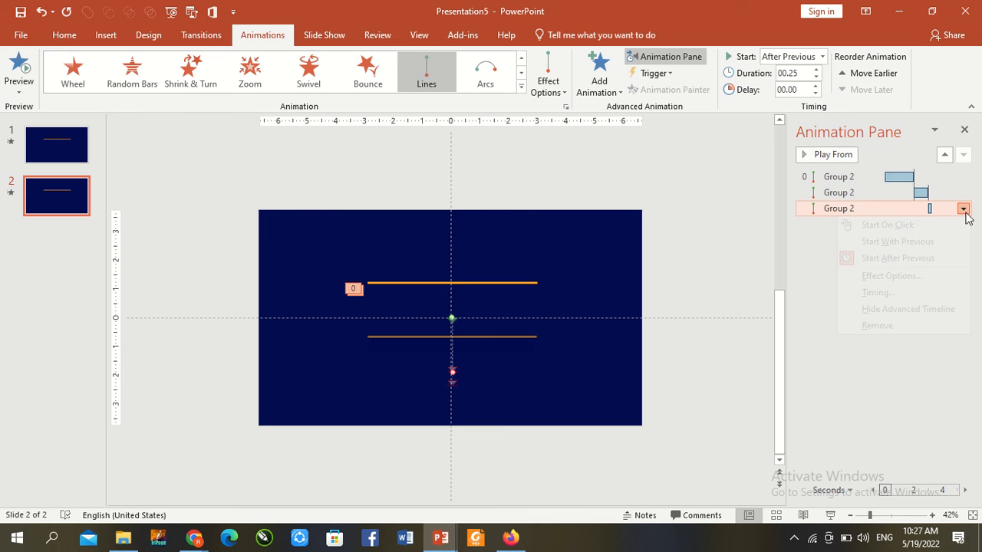
# - Remove the third motion's smooth start and turn on Auto-reverse
pyautogui.click(891, 275)
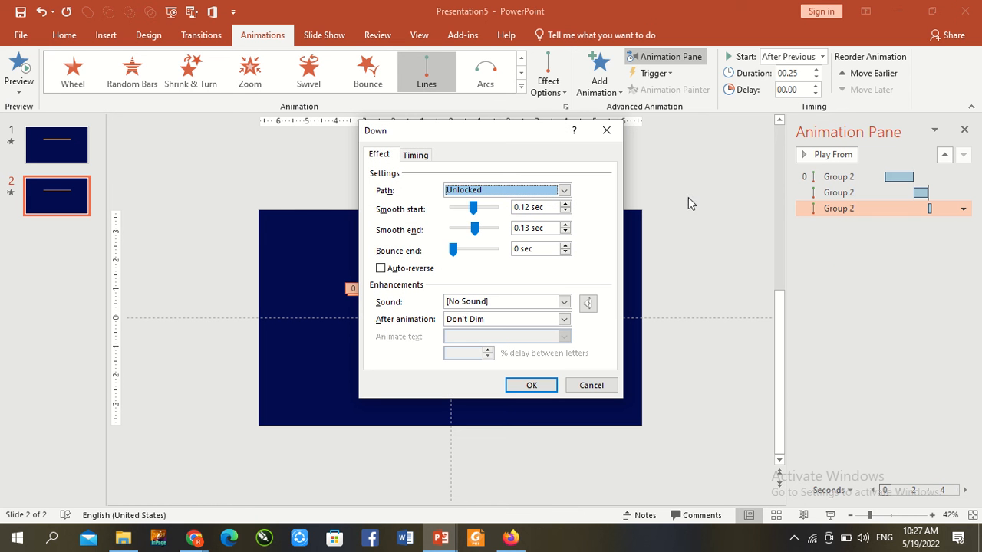
pyautogui.moveTo(473, 207); pyautogui.dragTo(460, 207)
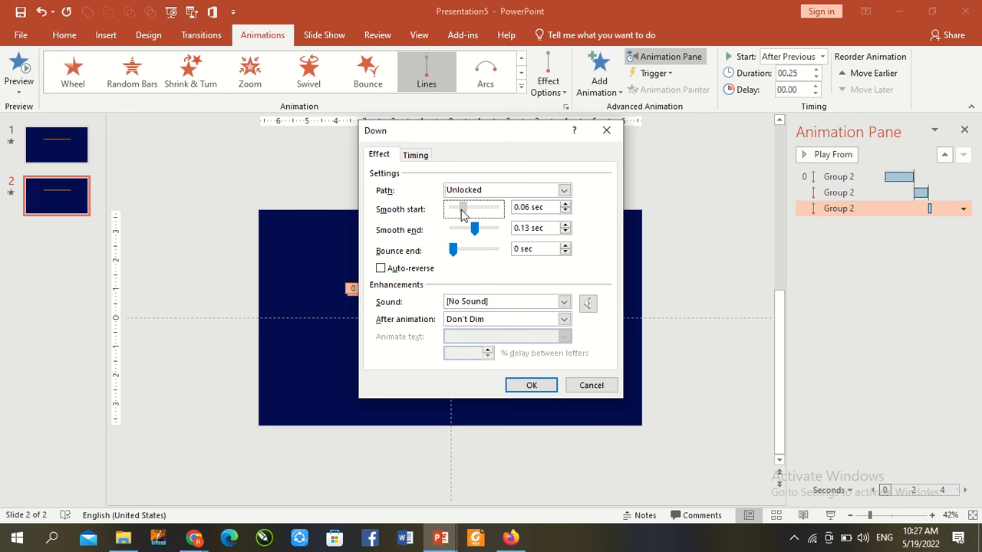
pyautogui.moveTo(460, 207); pyautogui.dragTo(453, 207)
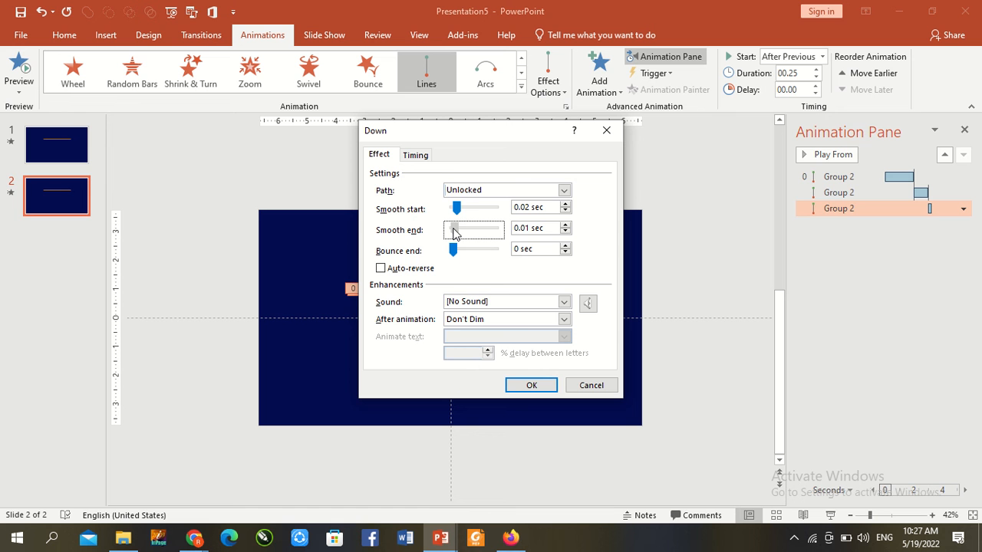
pyautogui.moveTo(473, 207); pyautogui.dragTo(458, 207)
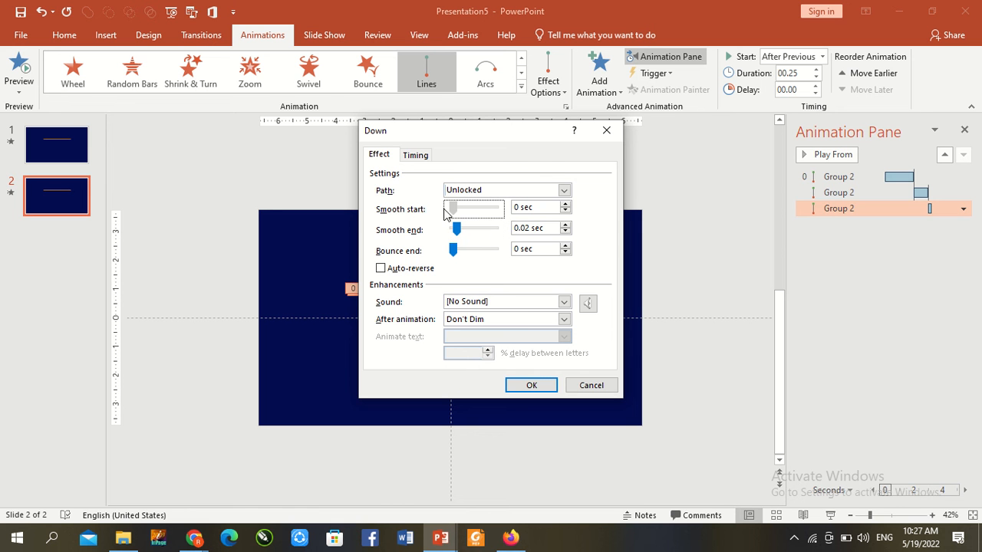
pyautogui.click(381, 268)
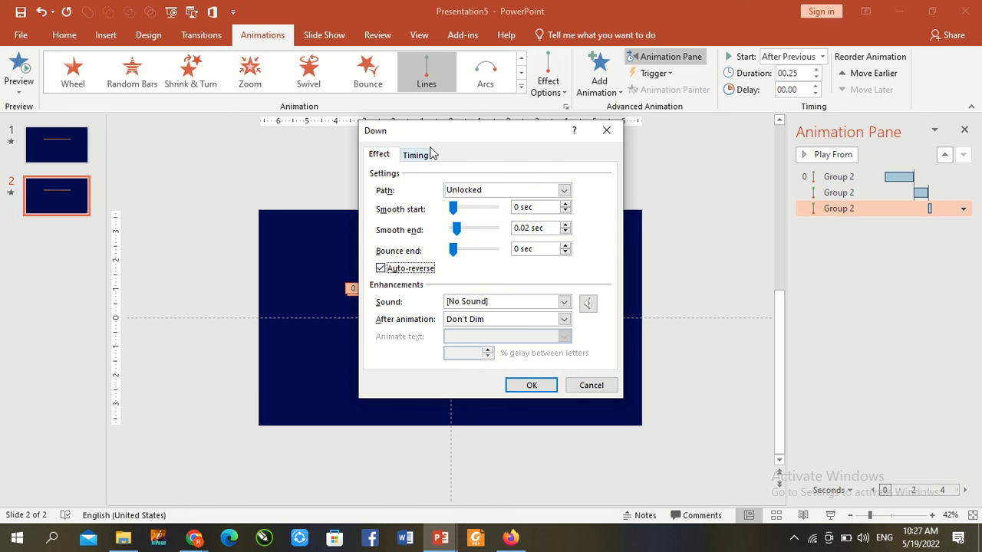
# - Set the third motion to repeat 3 times and apply the settings
pyautogui.click(416, 154)
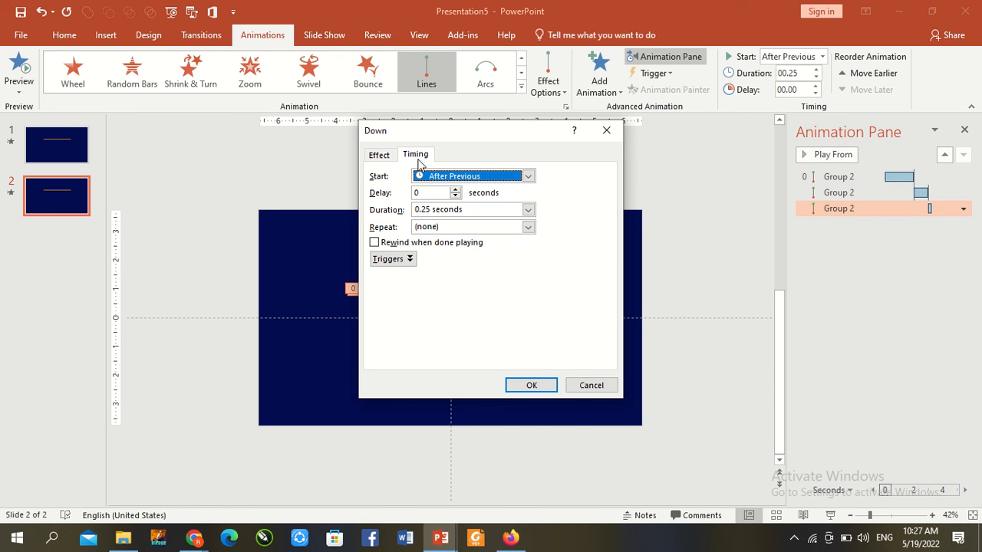
pyautogui.moveTo(513, 261)
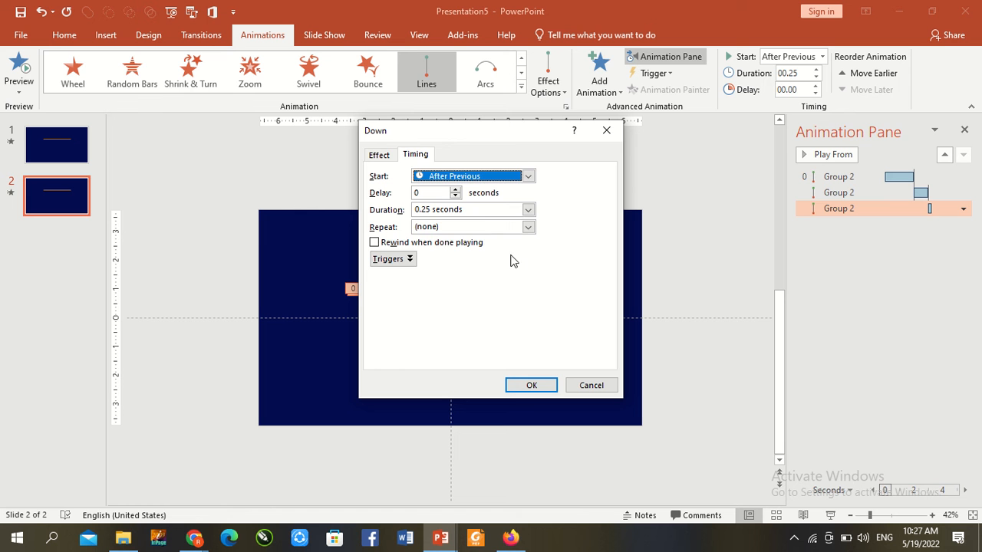
pyautogui.click(527, 226)
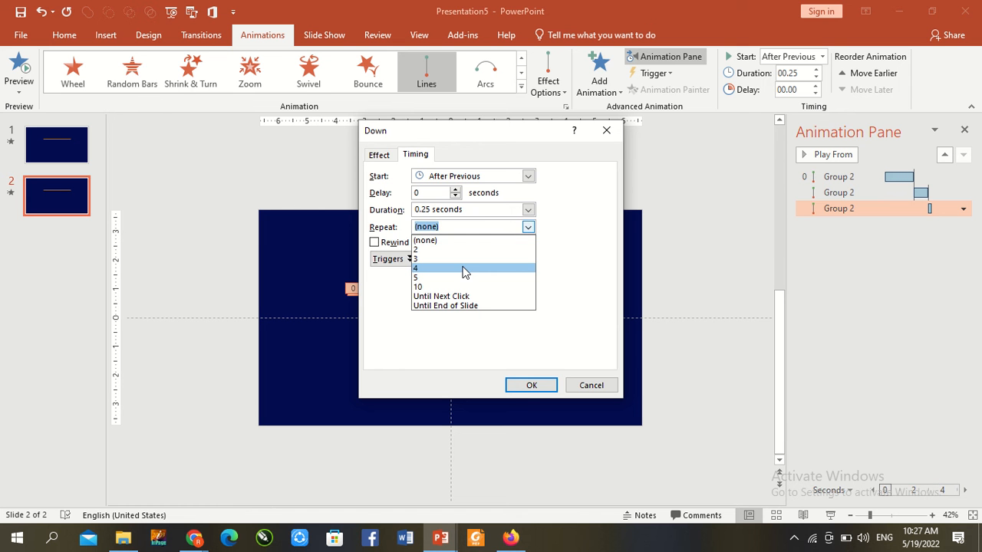
pyautogui.click(416, 259)
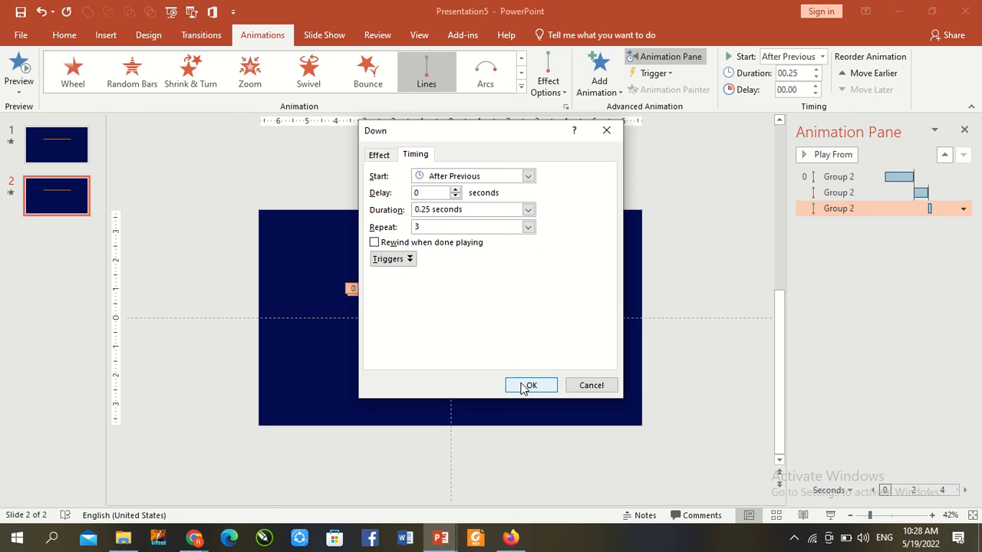
pyautogui.click(530, 385)
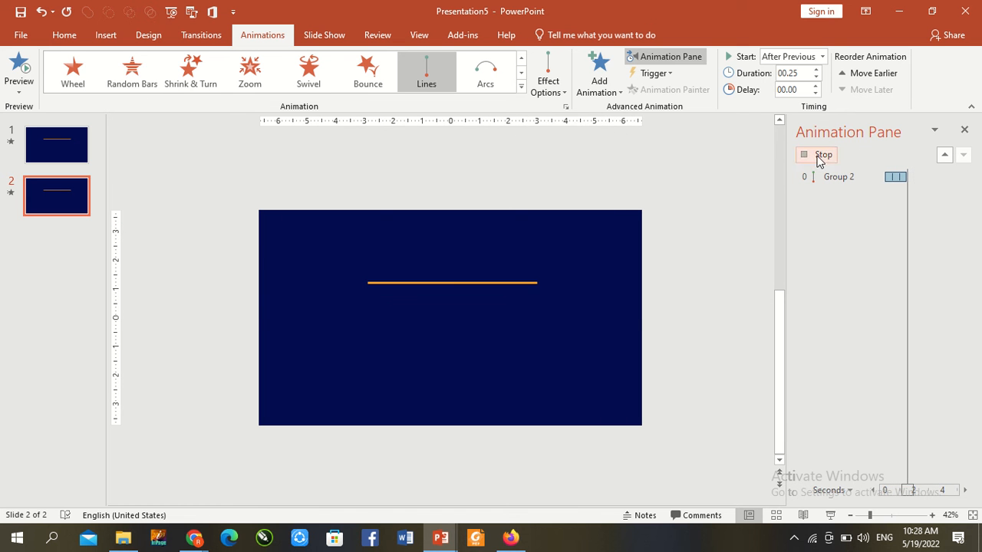
# - Stop the preview, check the new third slide with the orange line, then return to slide 2
pyautogui.click(823, 154)
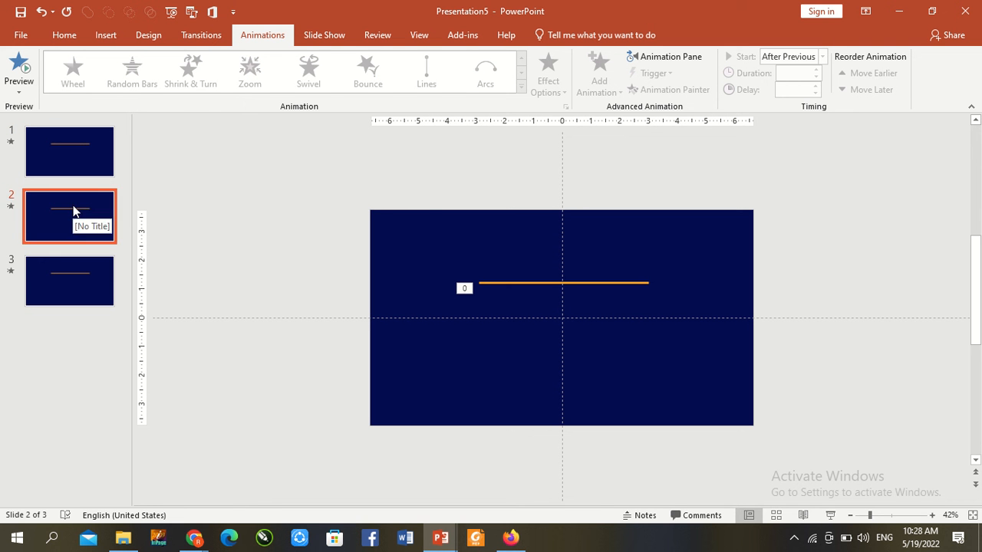
pyautogui.click(69, 281)
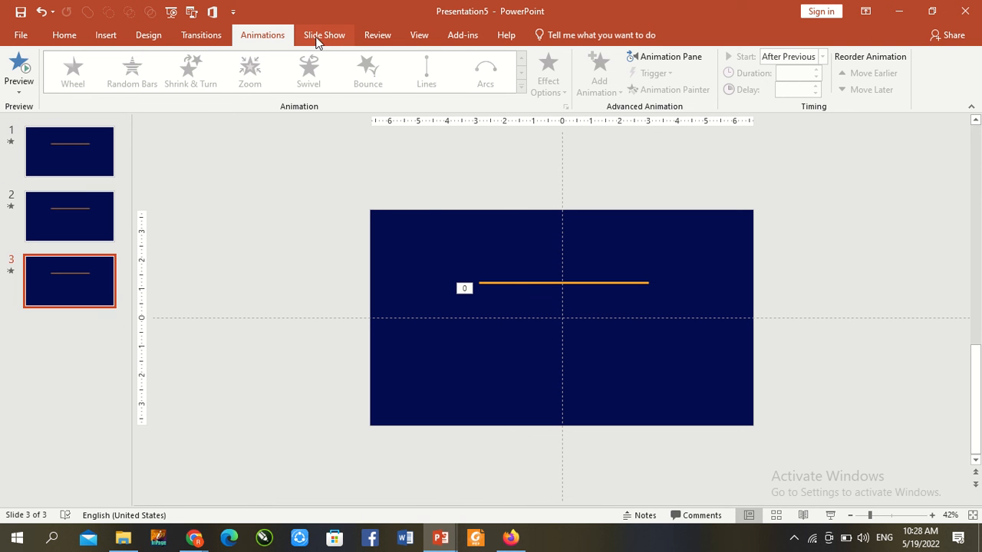
pyautogui.moveTo(526, 288)
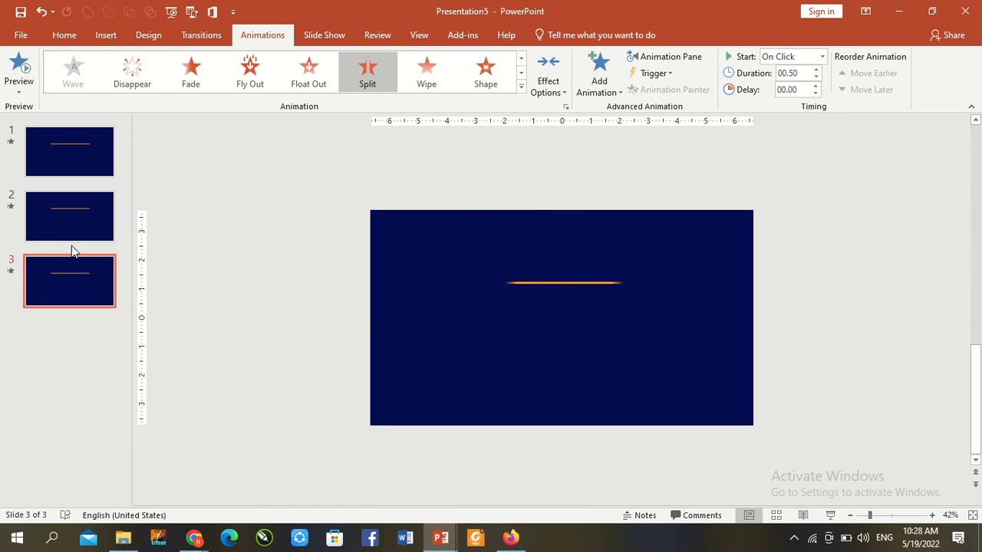
pyautogui.click(69, 216)
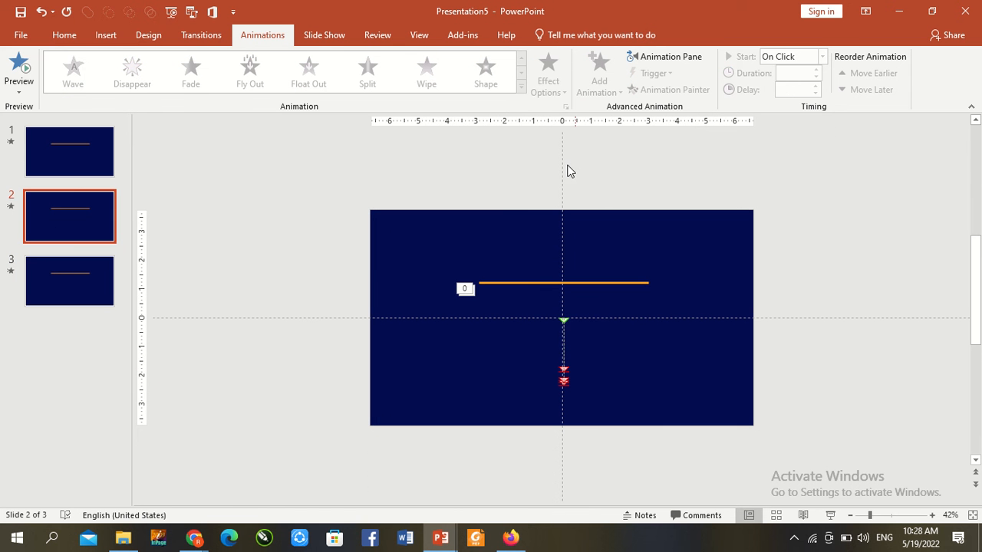
# - Set slide 2 to advance automatically after 00:04.50
pyautogui.click(201, 35)
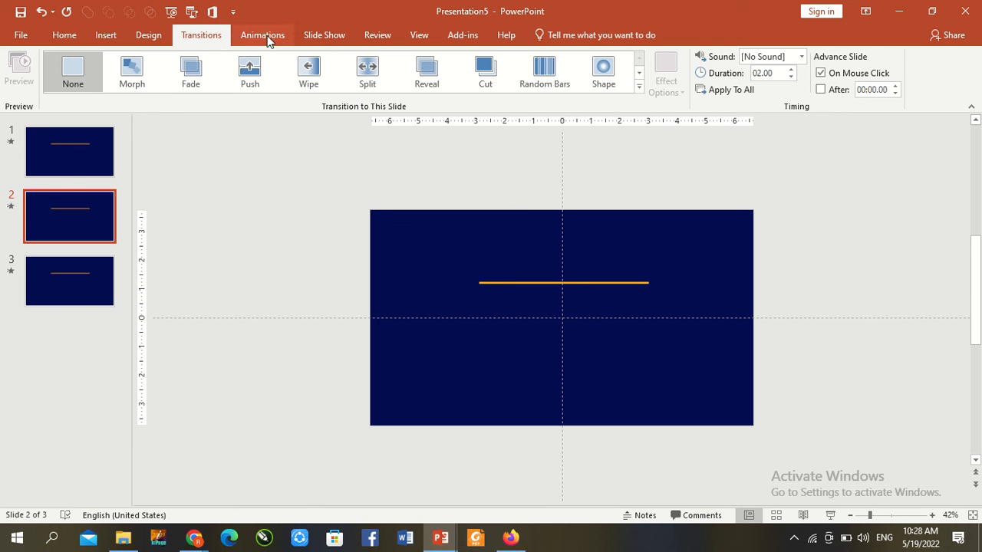
pyautogui.click(262, 34)
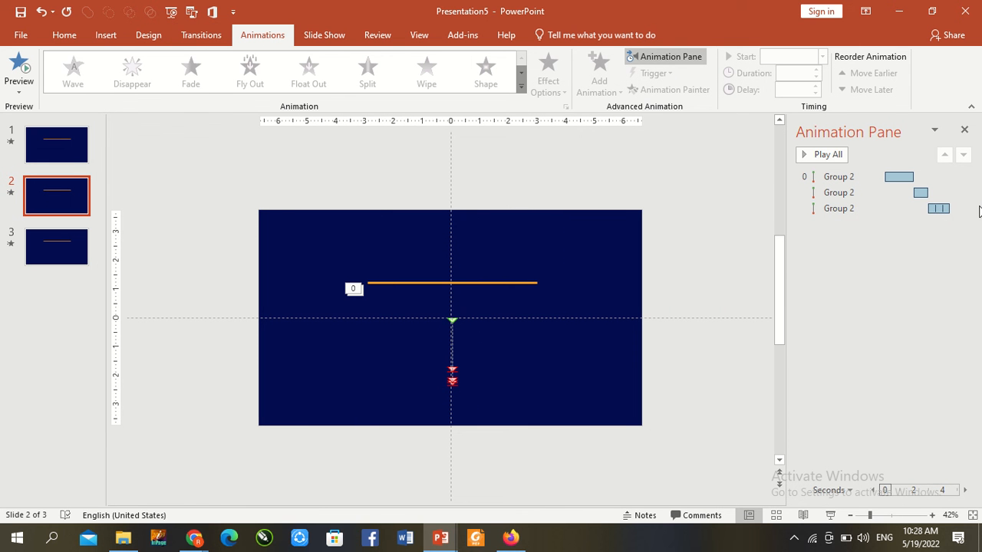
pyautogui.moveTo(559, 6)
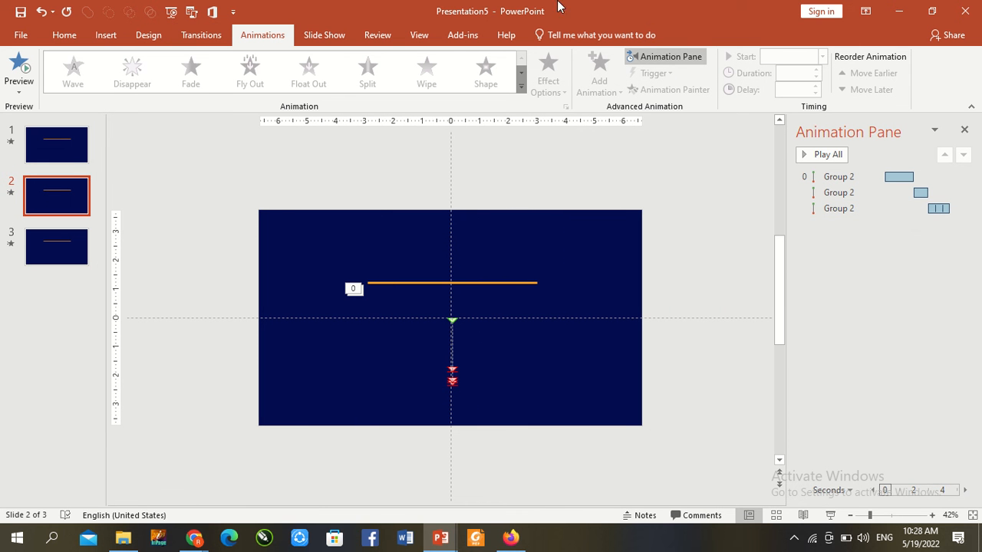
pyautogui.click(201, 35)
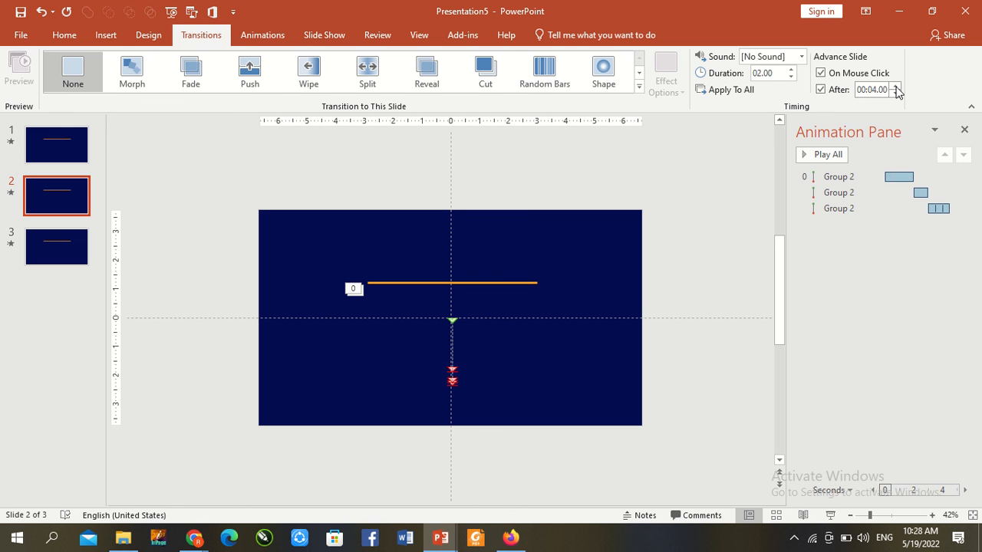
pyautogui.moveTo(888, 90)
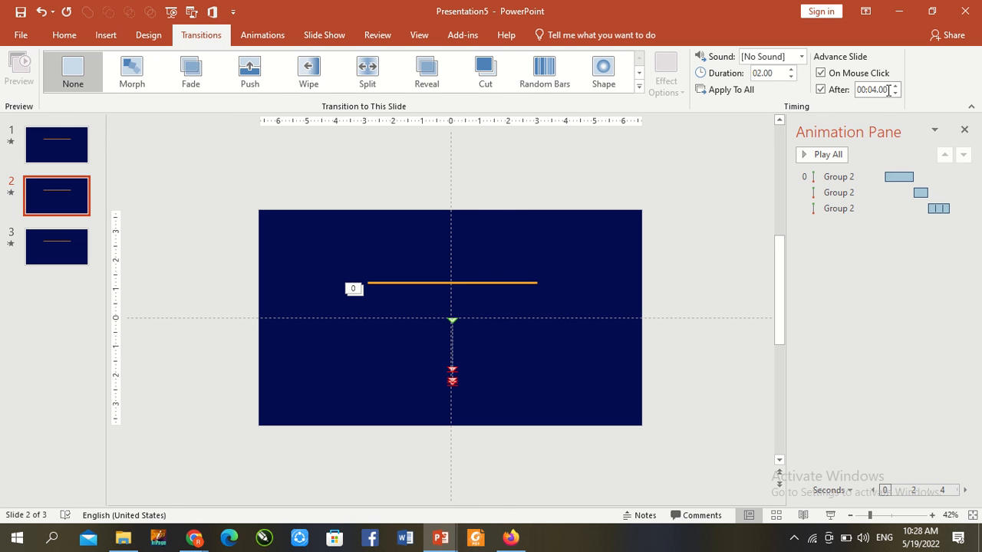
pyautogui.click(875, 89)
pyautogui.write('5')
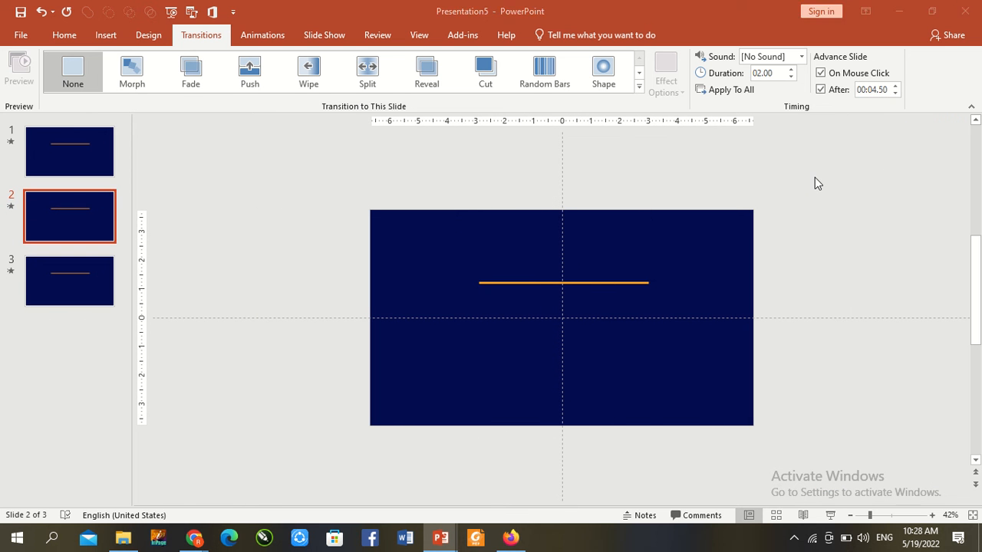
# - Make slide 3 advance after 00:00.25, then reopen slide 2's animation list and select the first animation
pyautogui.click(69, 281)
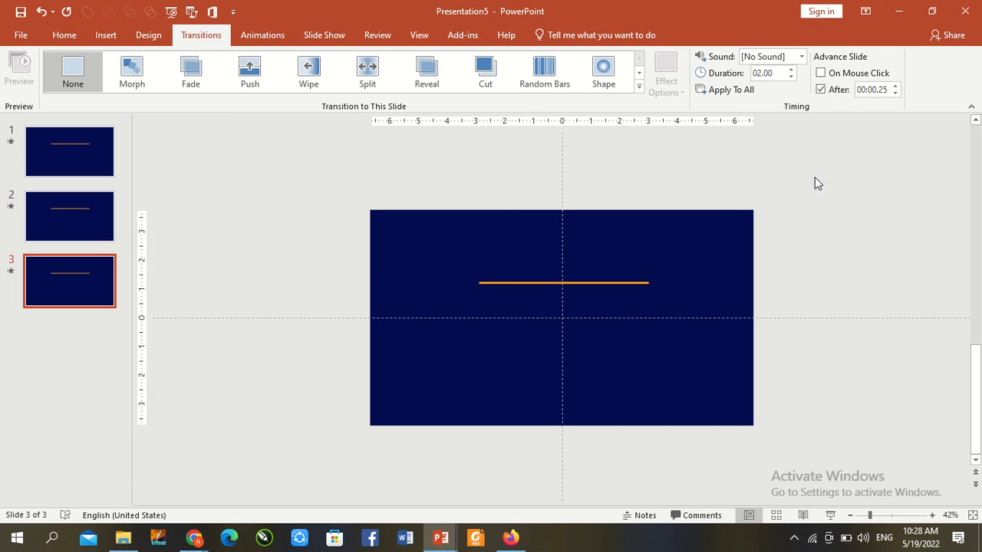
pyautogui.click(69, 216)
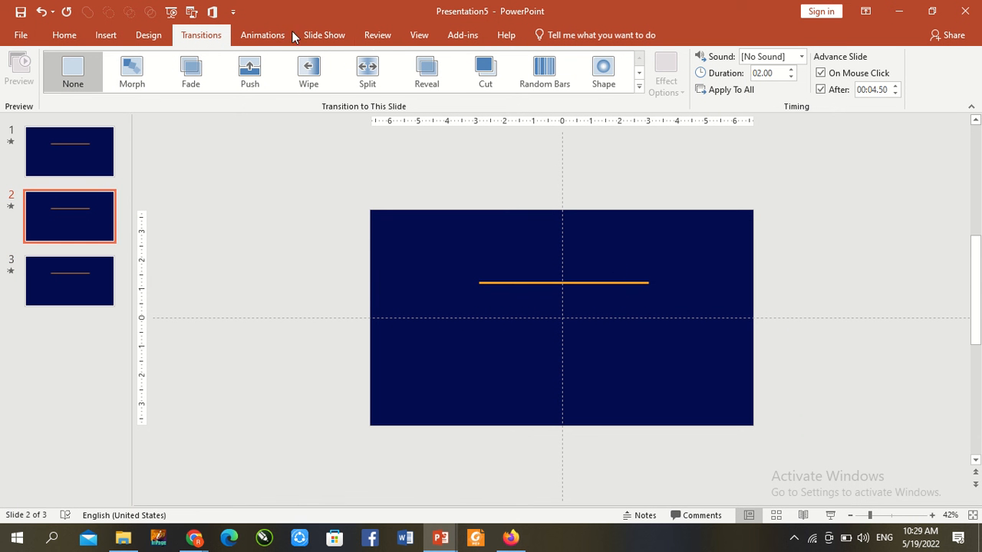
pyautogui.click(262, 35)
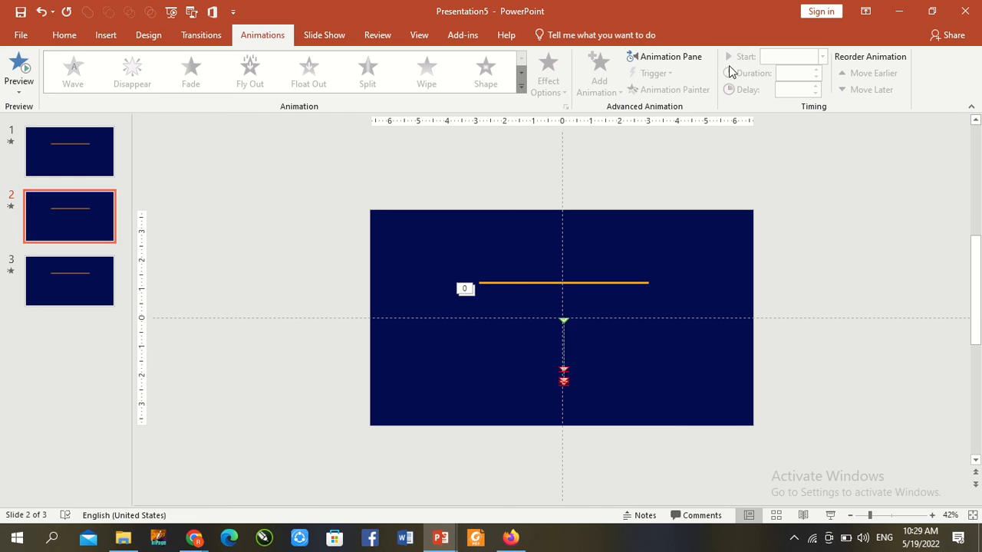
pyautogui.click(669, 56)
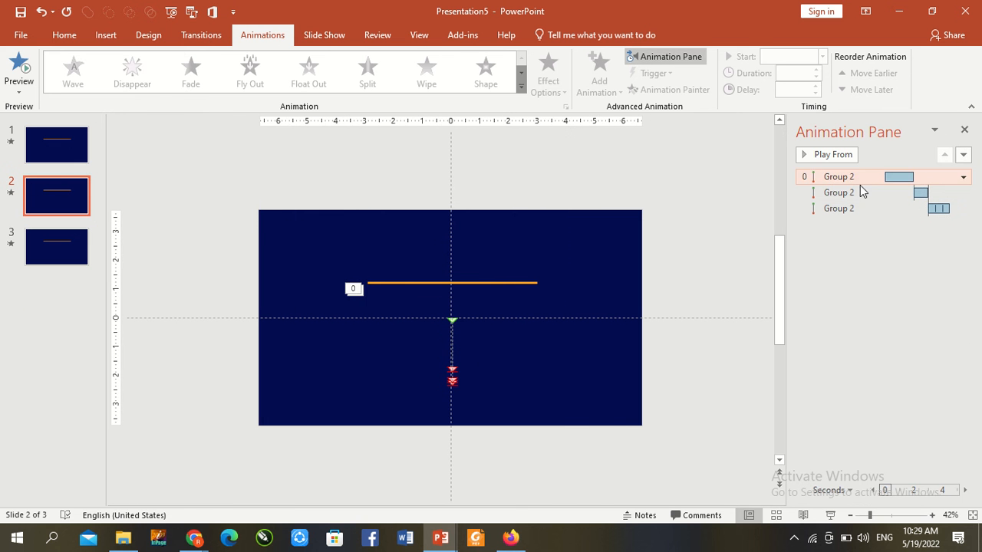
pyautogui.click(427, 69)
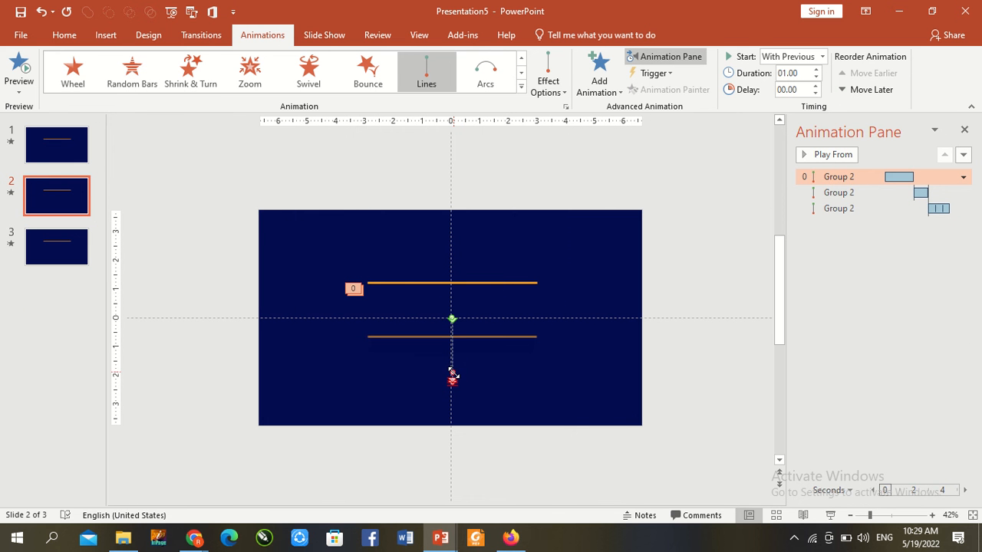